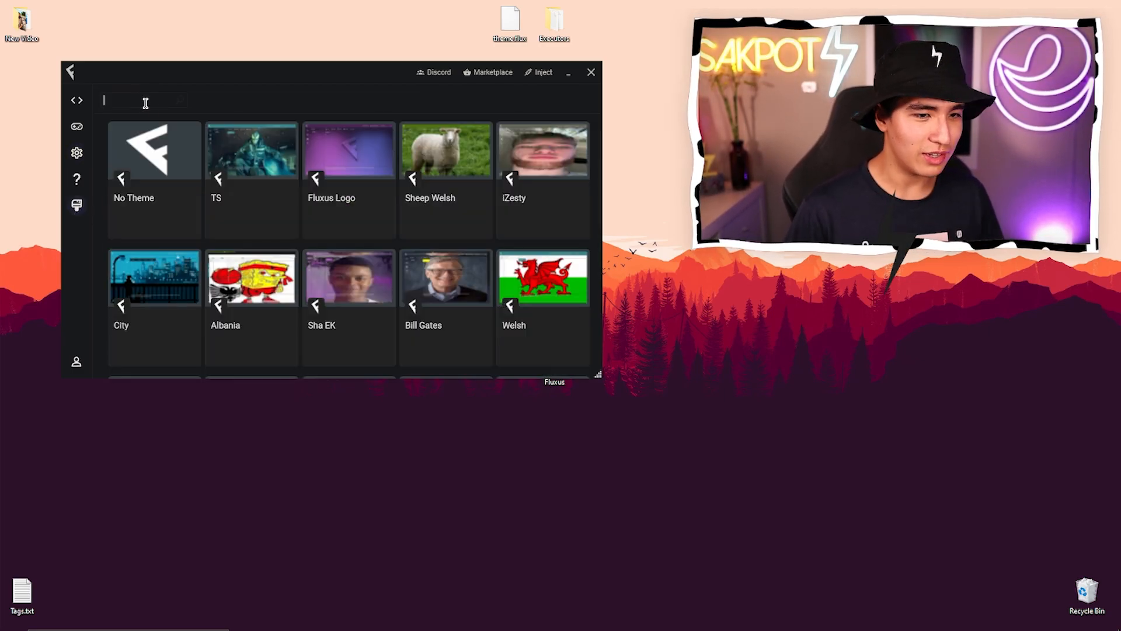
# Follow the Sakpot Fluxus post's Get Script! link, dismissing the popup, to reach the script page
pyautogui.write('sa')
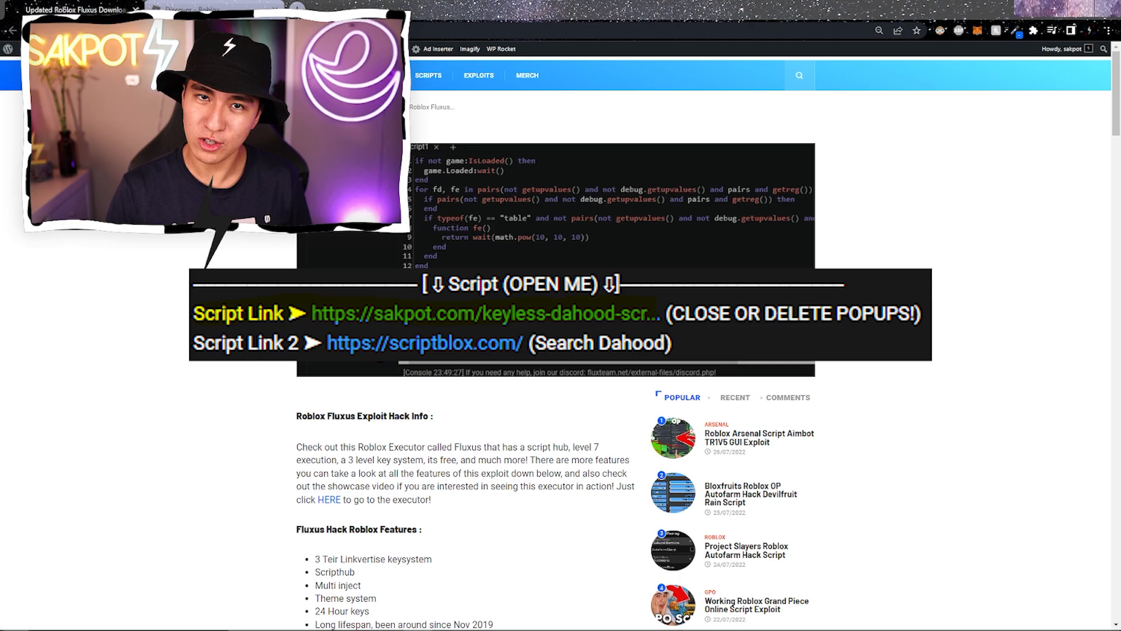
pyautogui.scroll(-3)
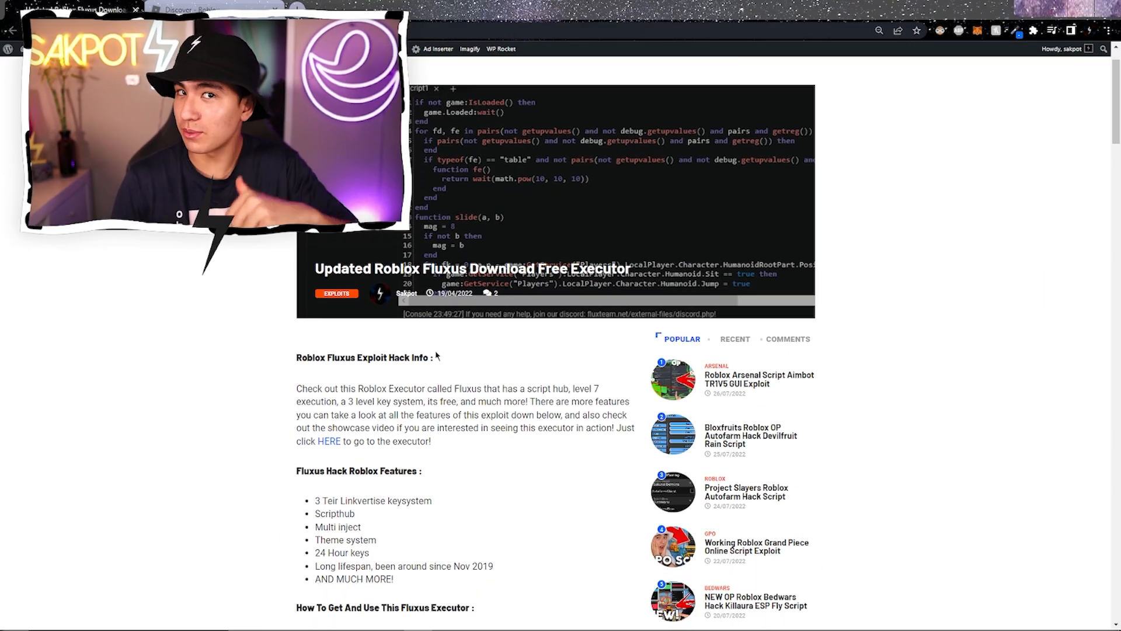
pyautogui.scroll(-3)
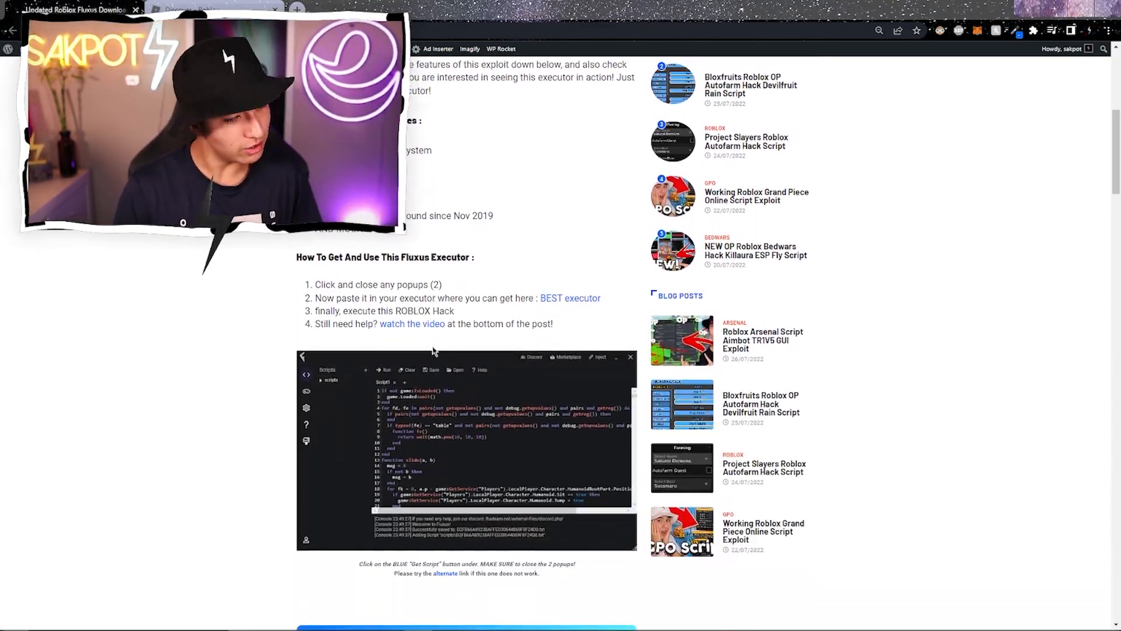
pyautogui.scroll(-3)
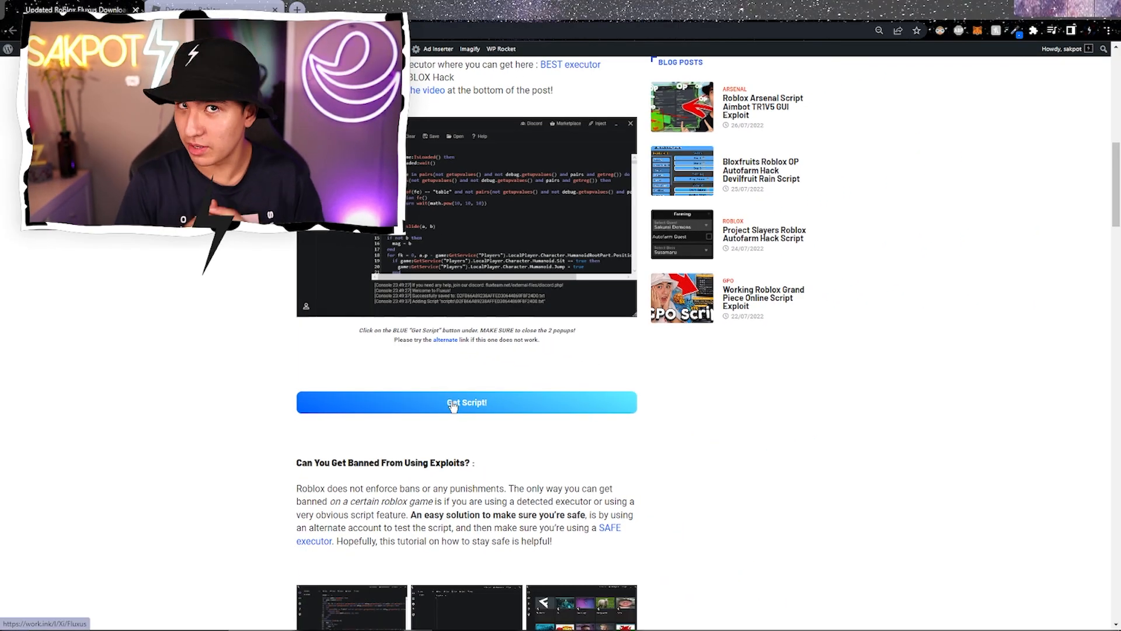
pyautogui.click(466, 402)
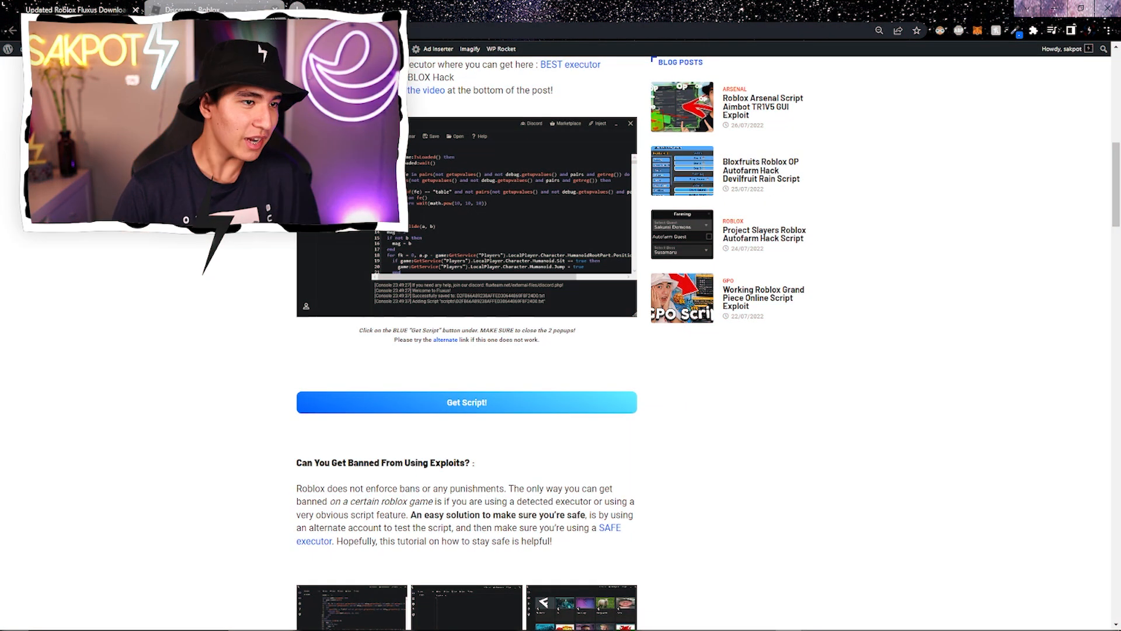
pyautogui.click(466, 402)
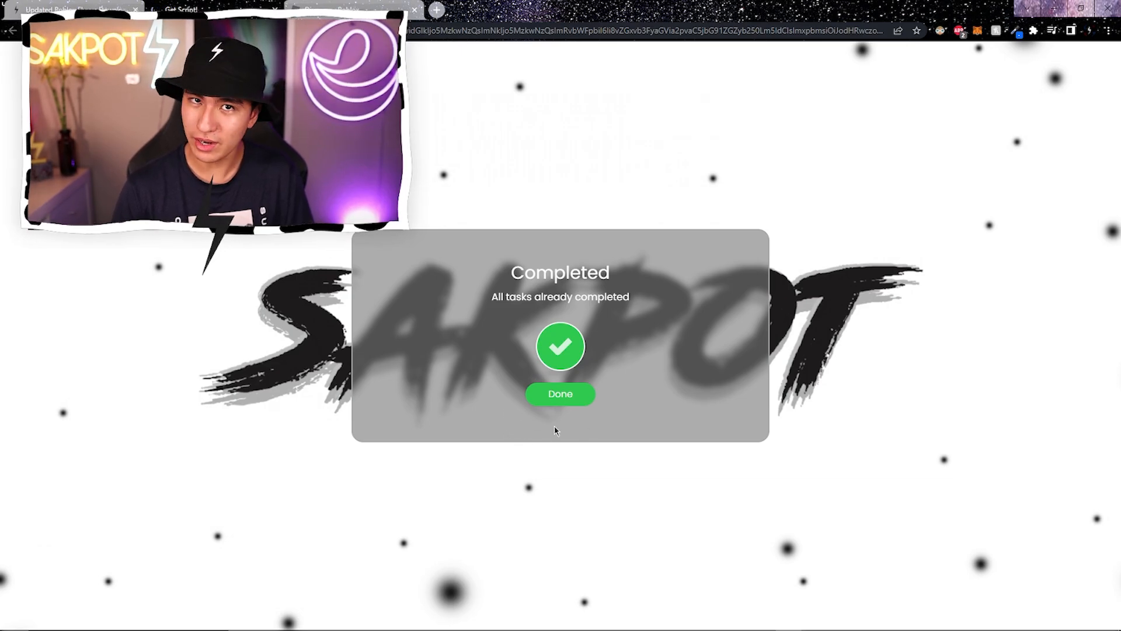
# Choose the Fluxus Free LV Installer download and accept the Adsite warning
pyautogui.click(559, 394)
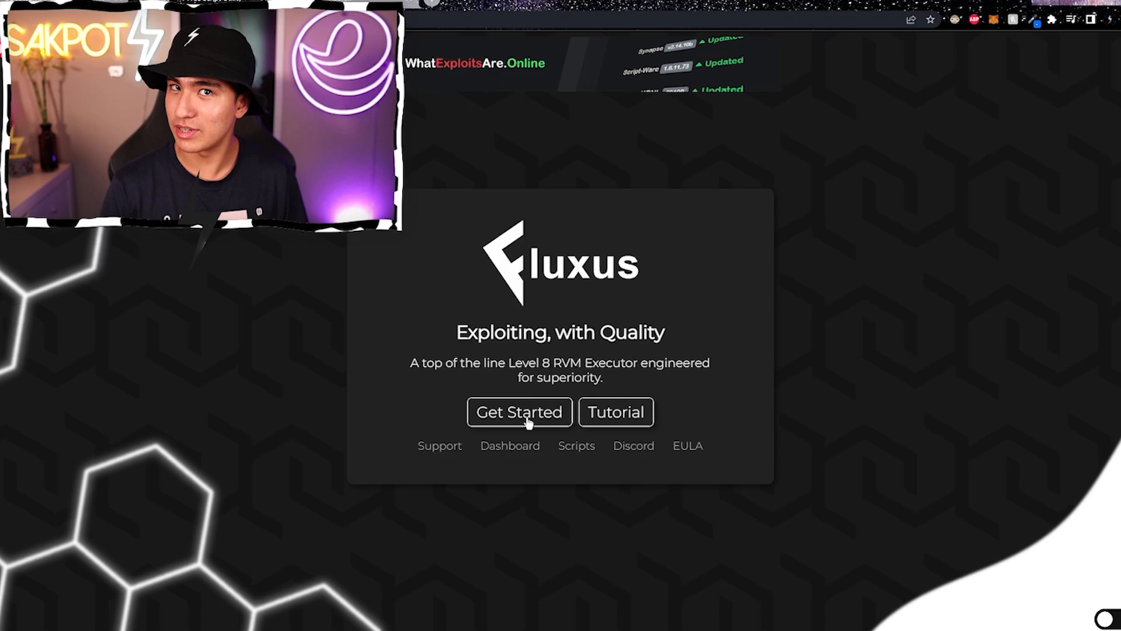
pyautogui.click(519, 412)
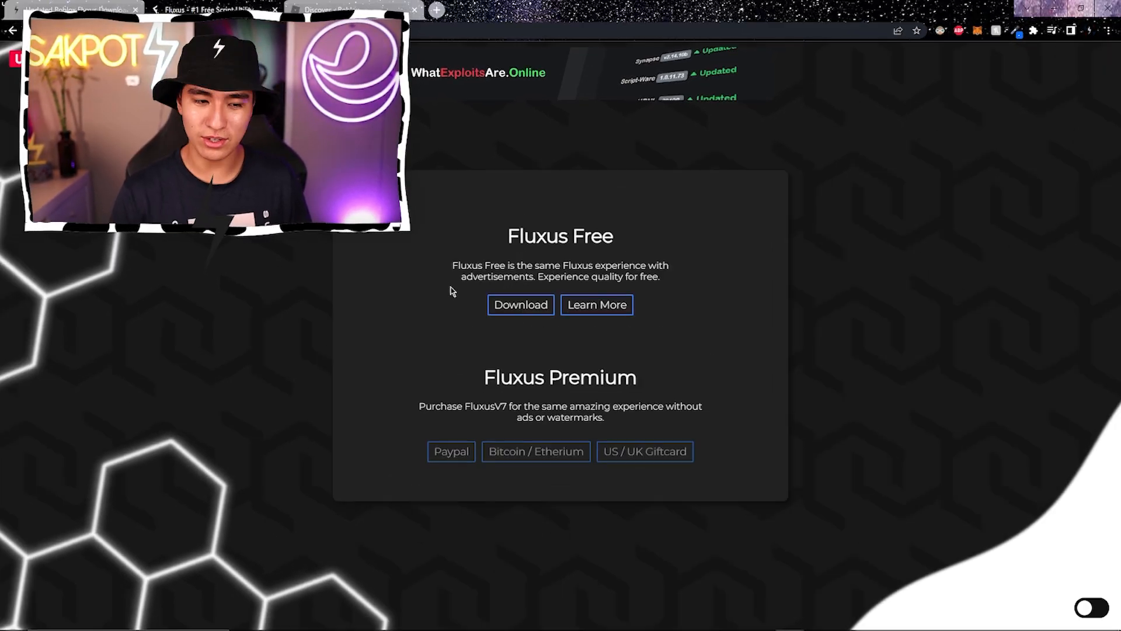
pyautogui.click(520, 304)
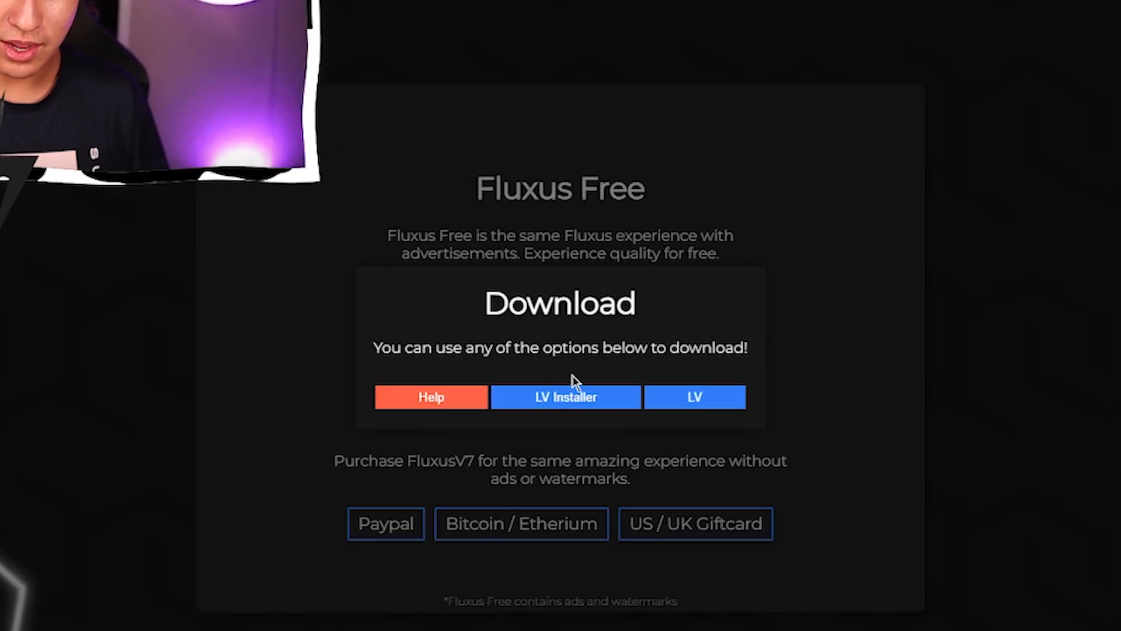
pyautogui.click(564, 397)
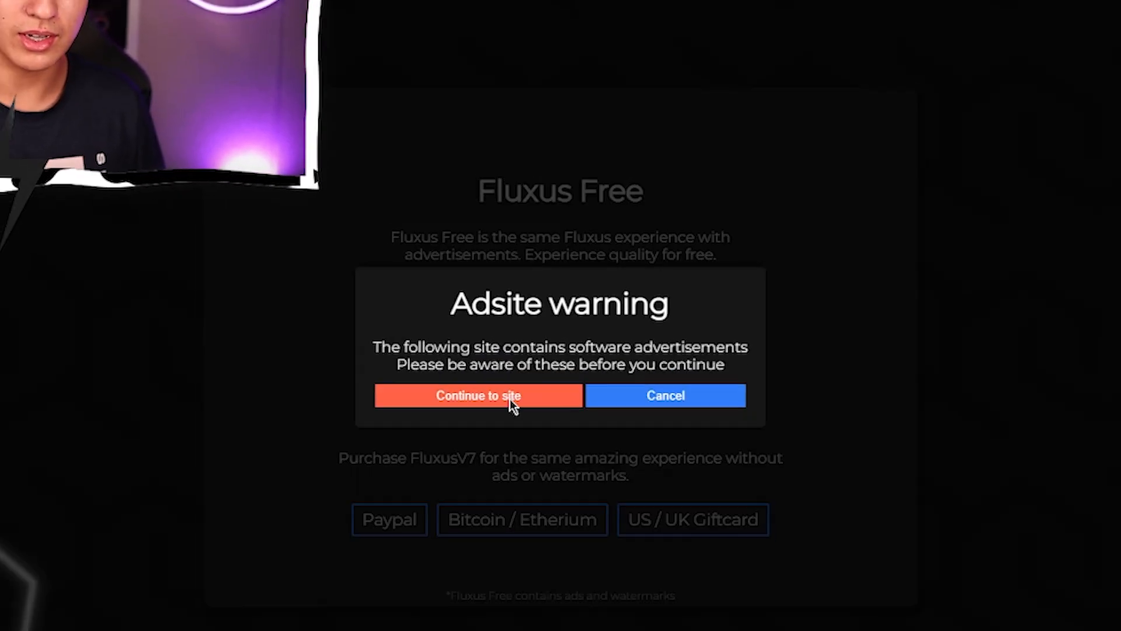
pyautogui.click(477, 395)
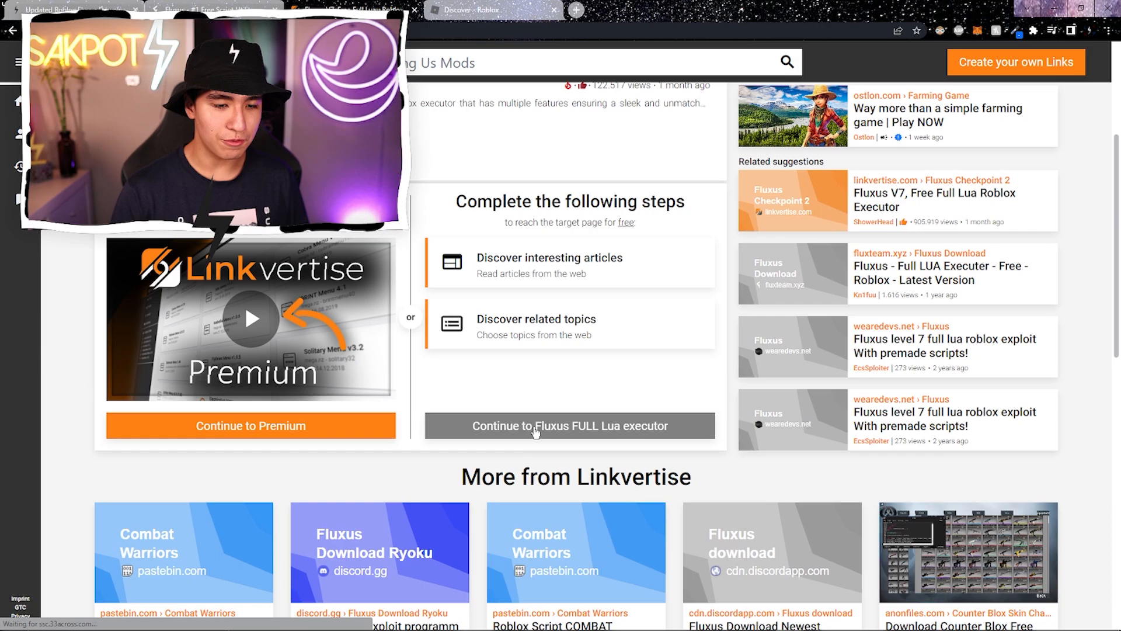
# Complete the Discover interesting articles step and close the articles panel
pyautogui.click(569, 263)
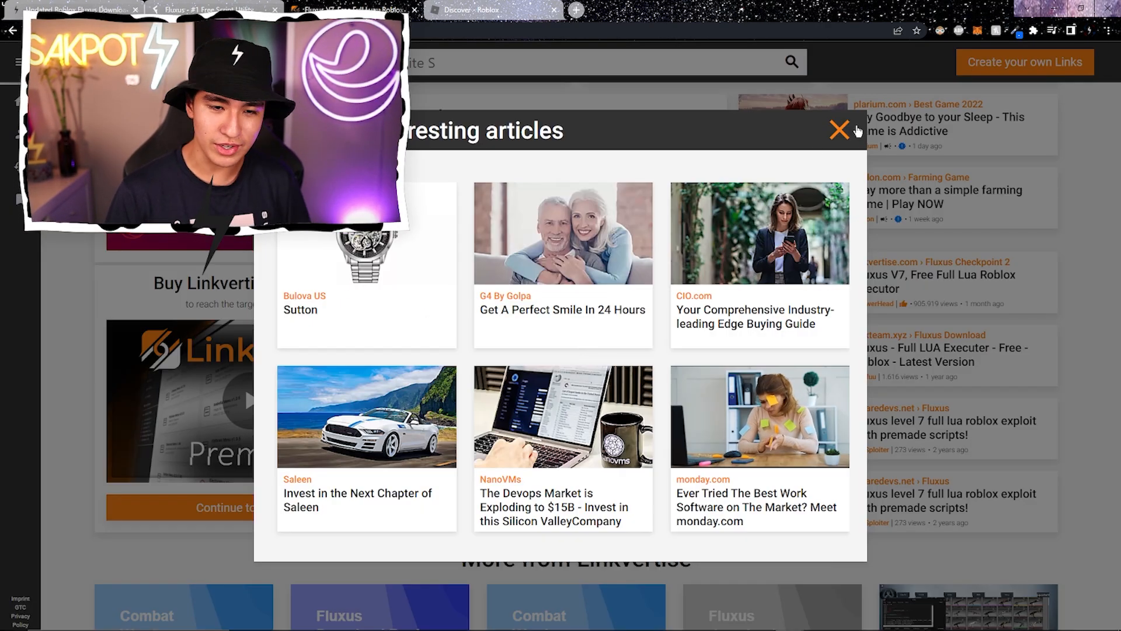
pyautogui.click(840, 130)
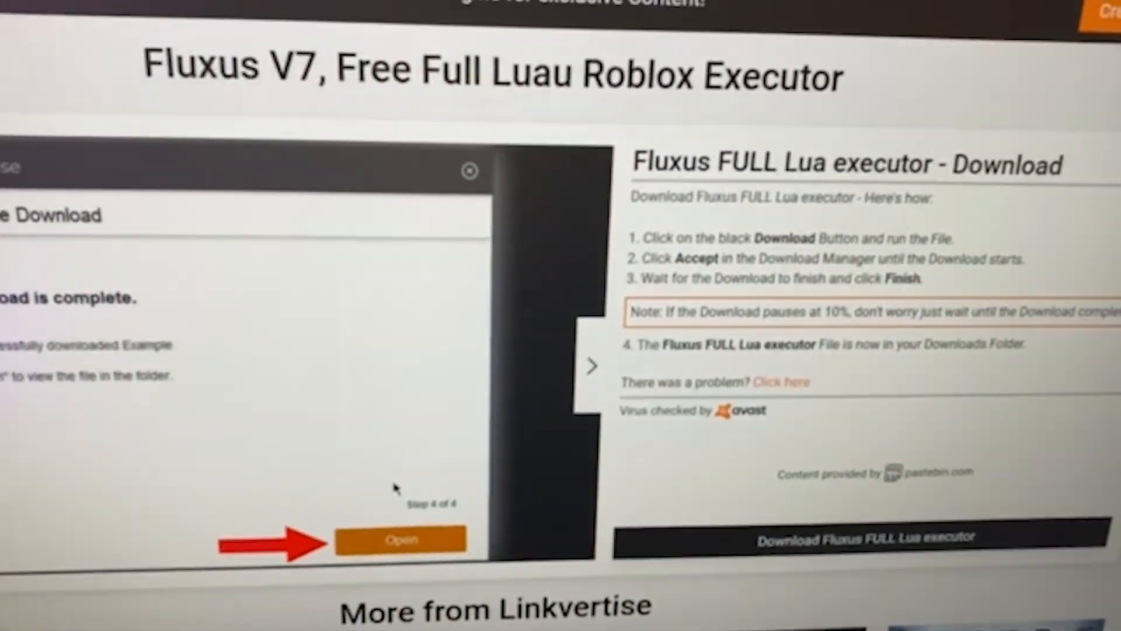
# Download the Fluxus FULL Lua executor, declining McAfee and RAV offers, and open it
pyautogui.click(400, 538)
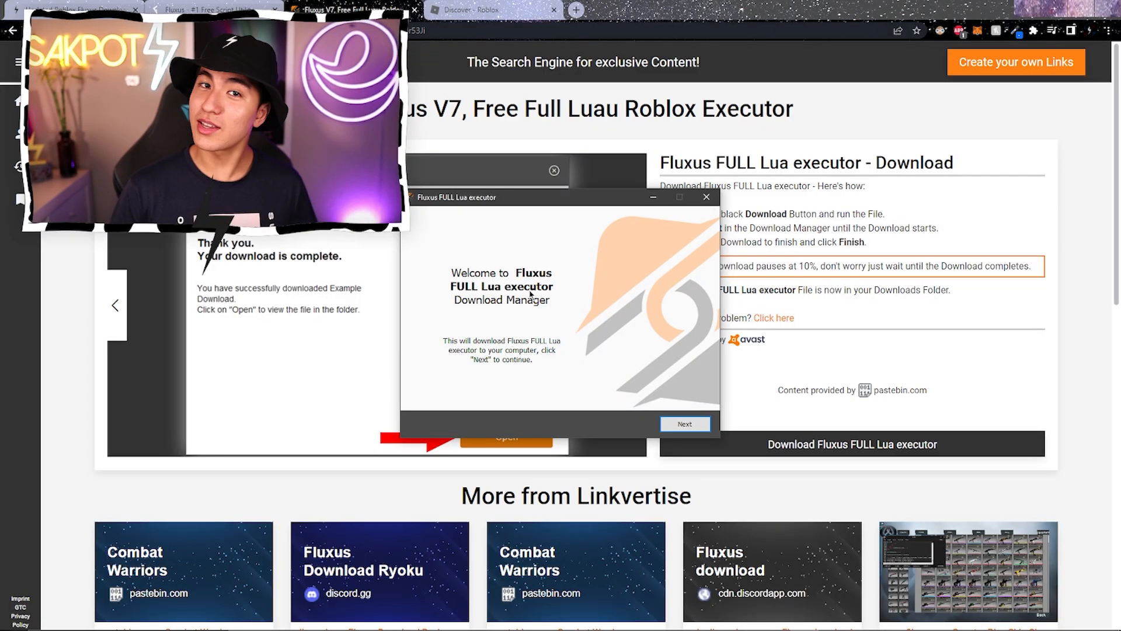
pyautogui.click(684, 423)
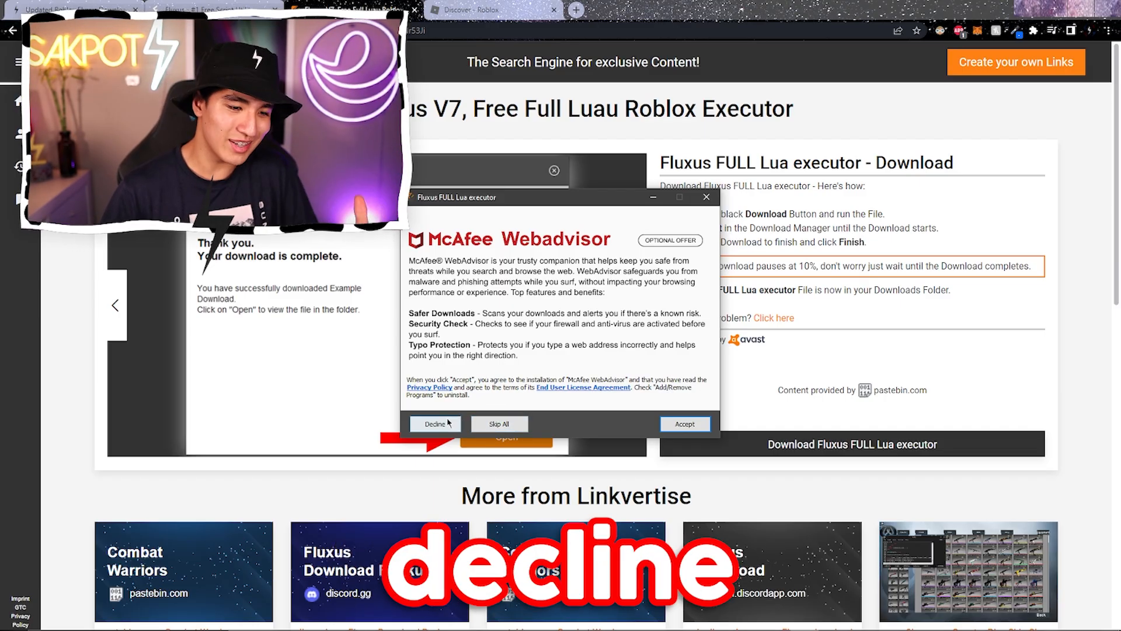
pyautogui.click(434, 423)
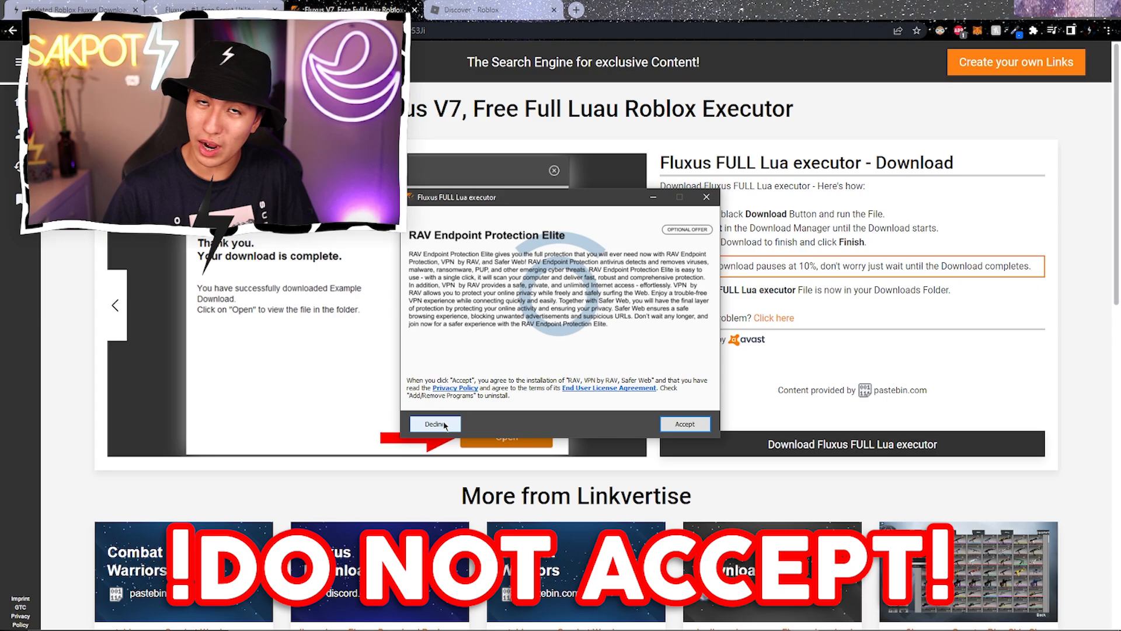
pyautogui.click(434, 423)
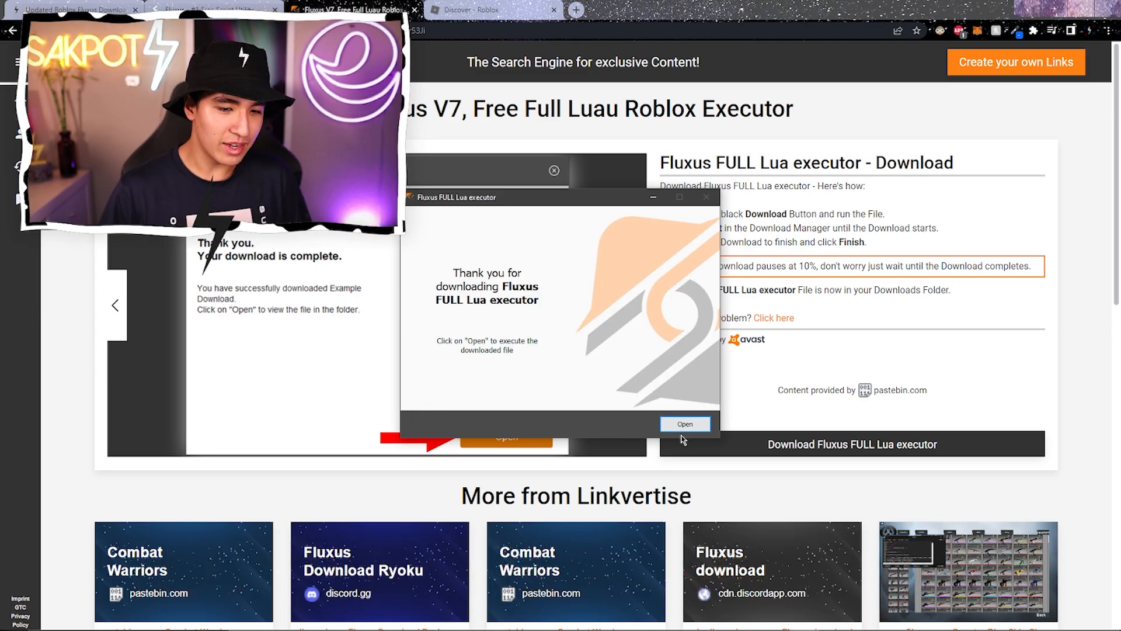
pyautogui.click(684, 424)
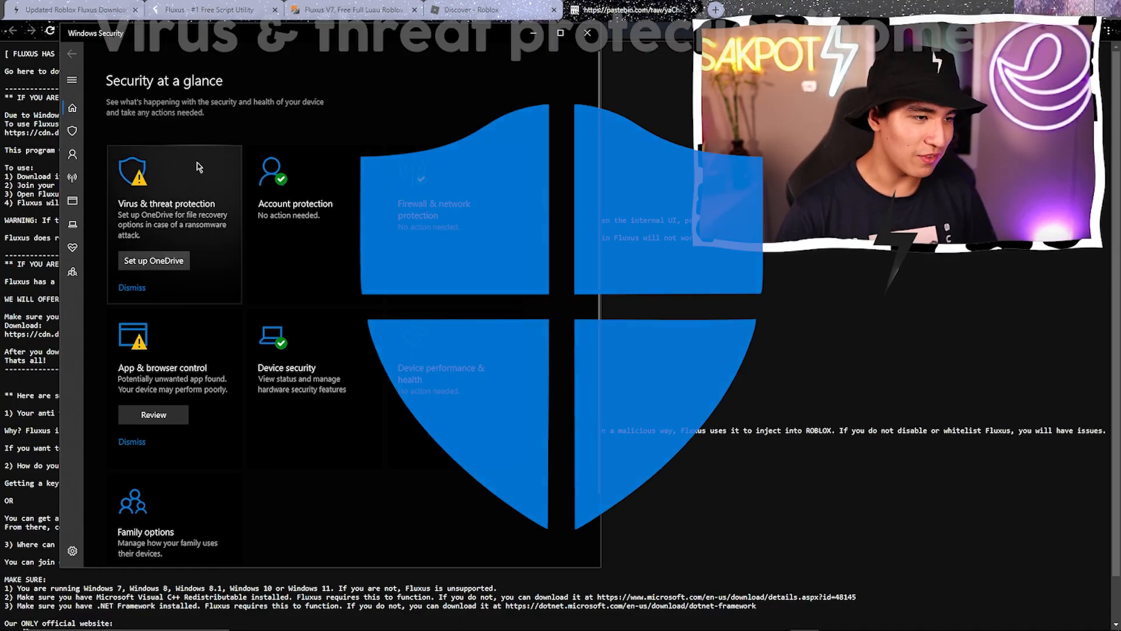
# Switch Real-time protection off in Virus & threat protection settings and close Windows Security
pyautogui.click(166, 203)
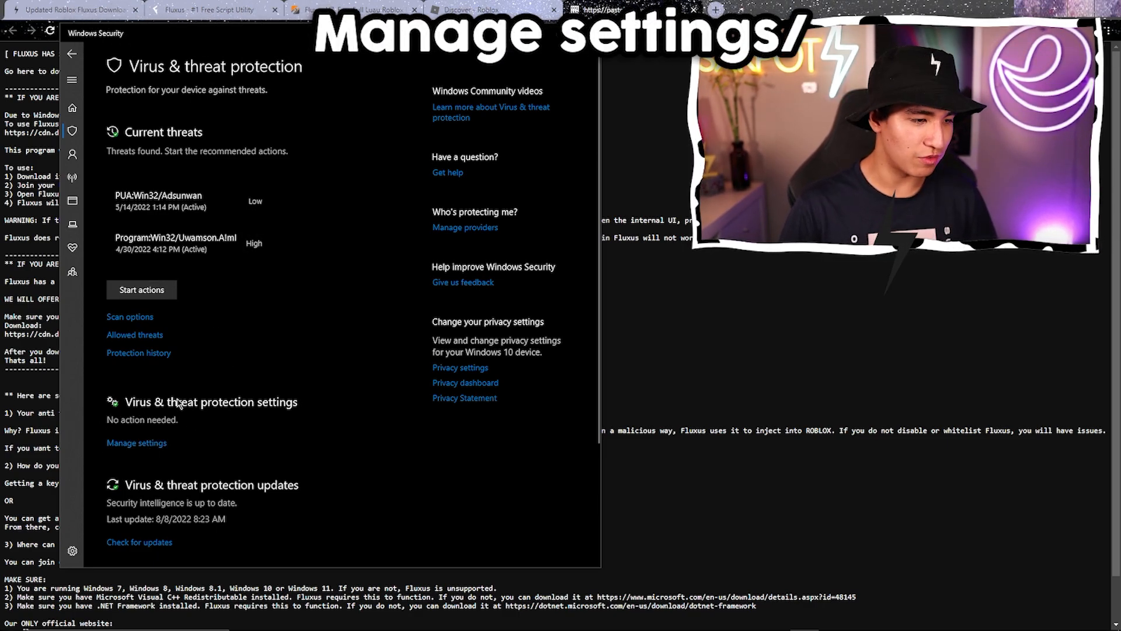
pyautogui.click(137, 443)
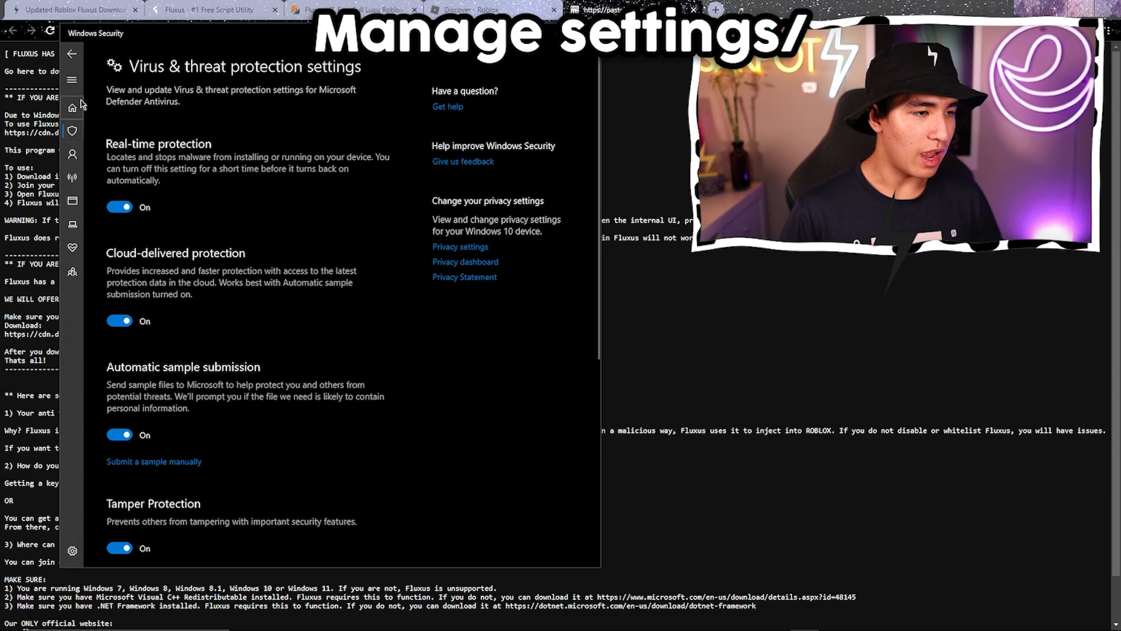
pyautogui.moveTo(121, 217)
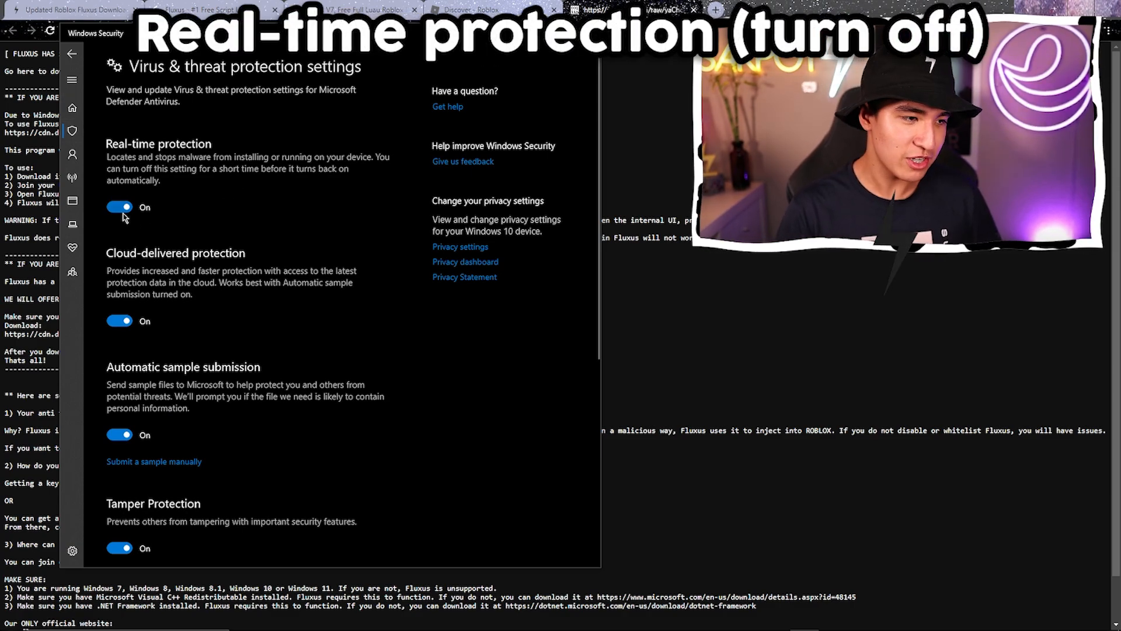
pyautogui.click(119, 207)
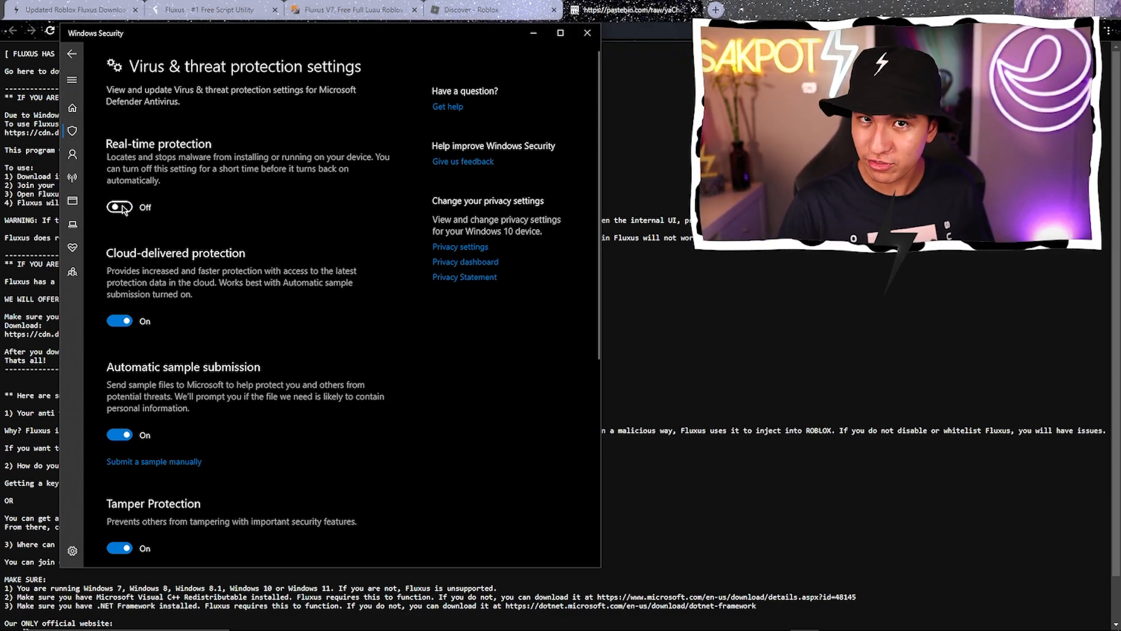
pyautogui.click(119, 207)
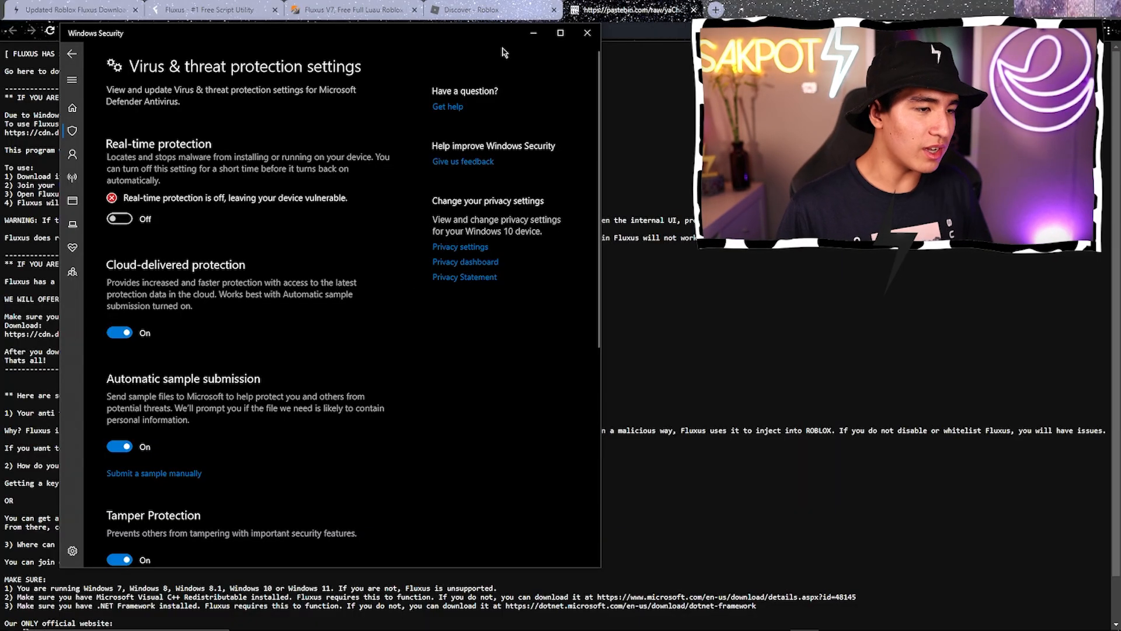
pyautogui.click(586, 33)
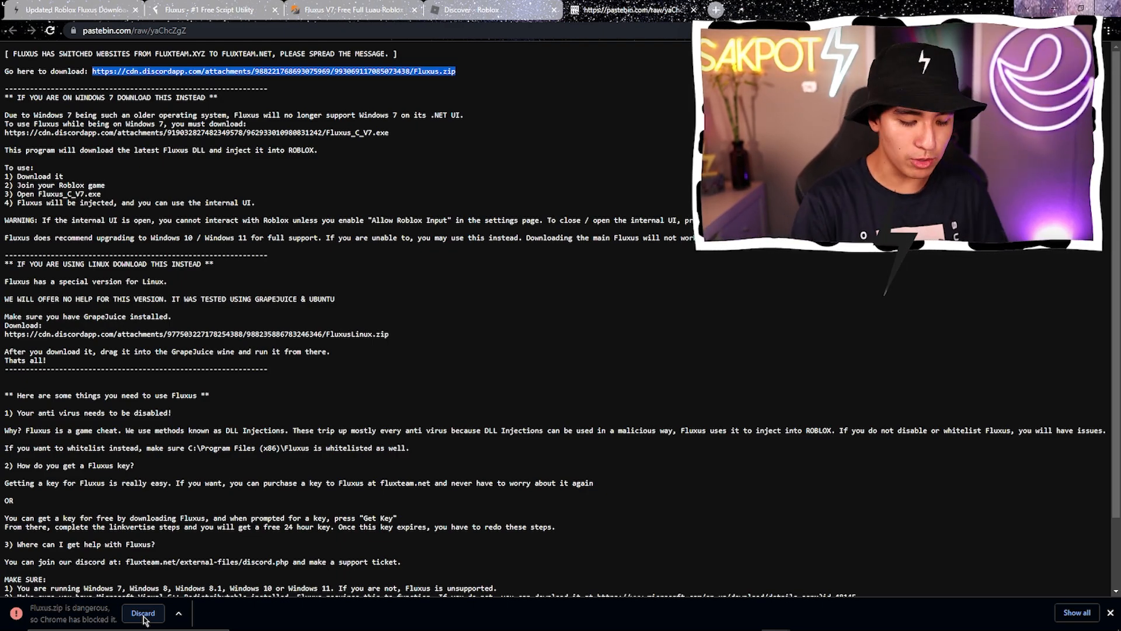
# Keep the blocked Fluxus.zip anyway in Chrome downloads and show it in its folder
pyautogui.press('ctrl+j')
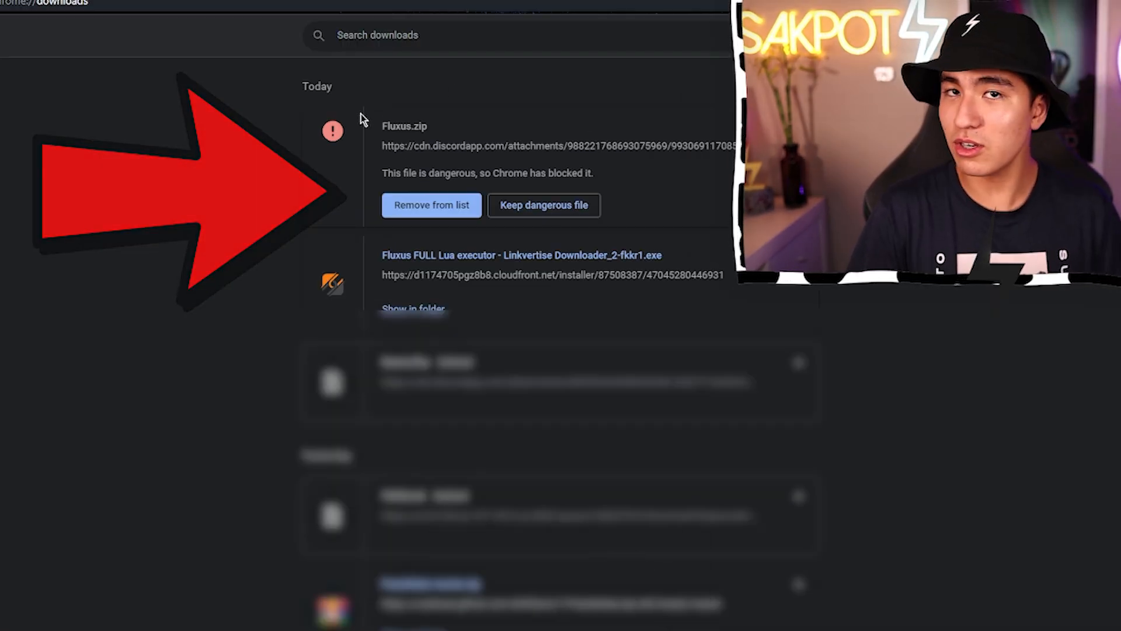
pyautogui.click(543, 205)
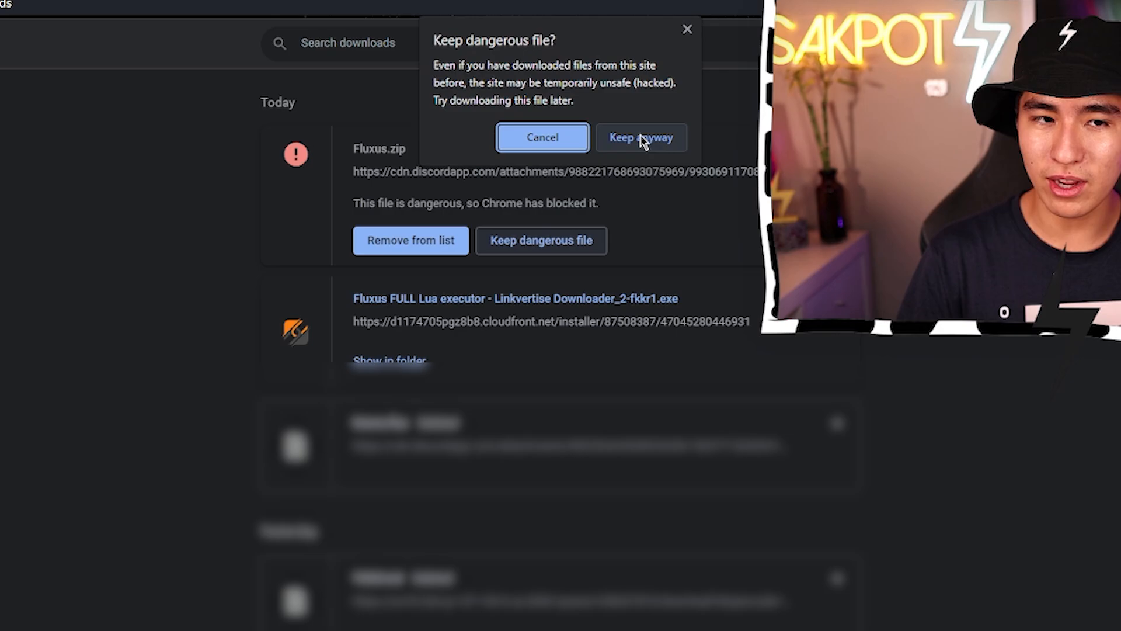
pyautogui.click(641, 137)
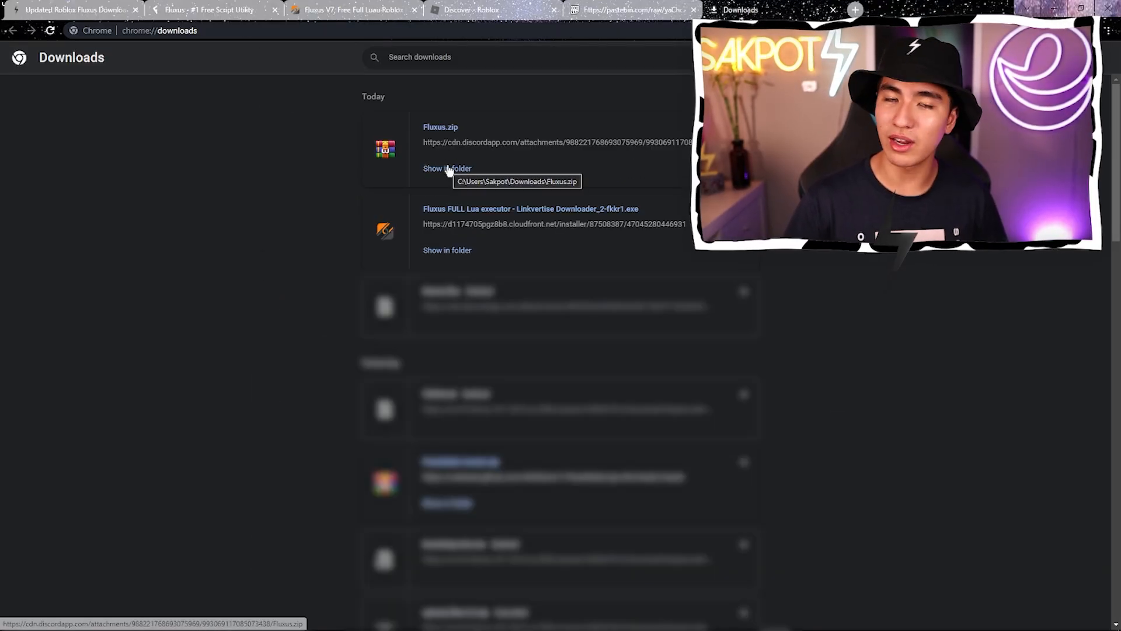
pyautogui.click(447, 169)
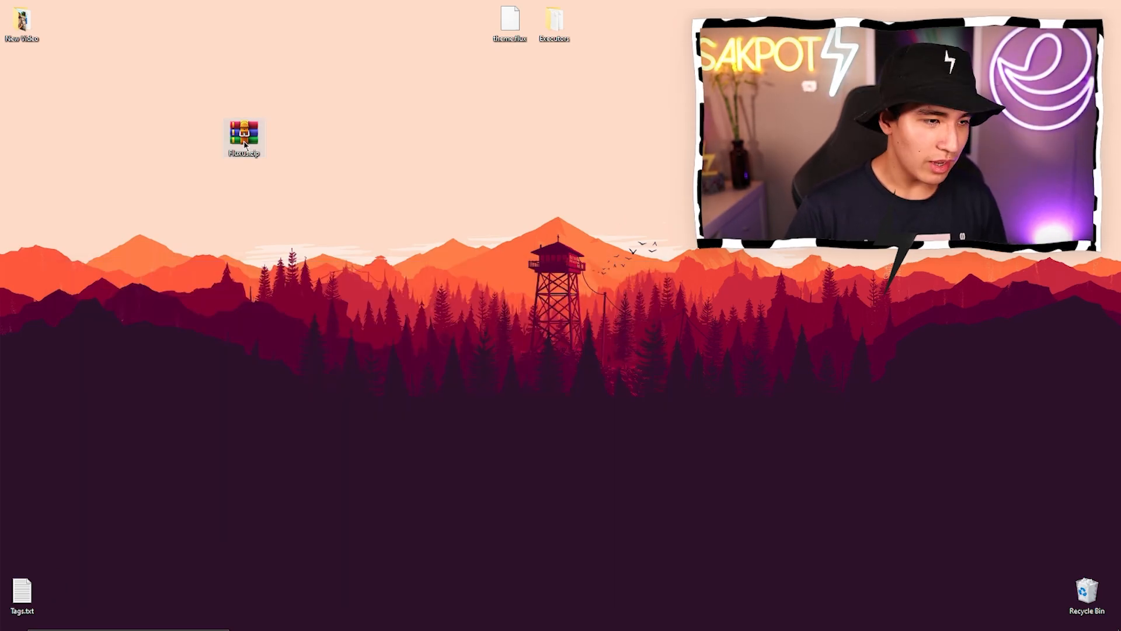
# Extract Fluxus.zip here on the desktop and open the resulting Fluxus folder
pyautogui.rightClick(243, 136)
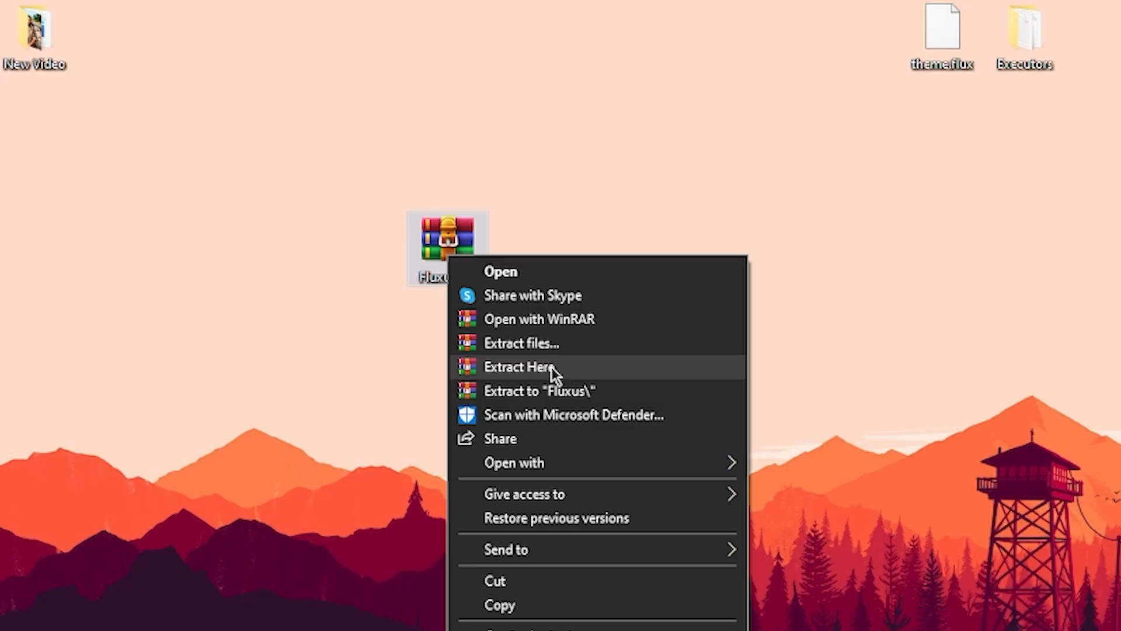
pyautogui.click(519, 366)
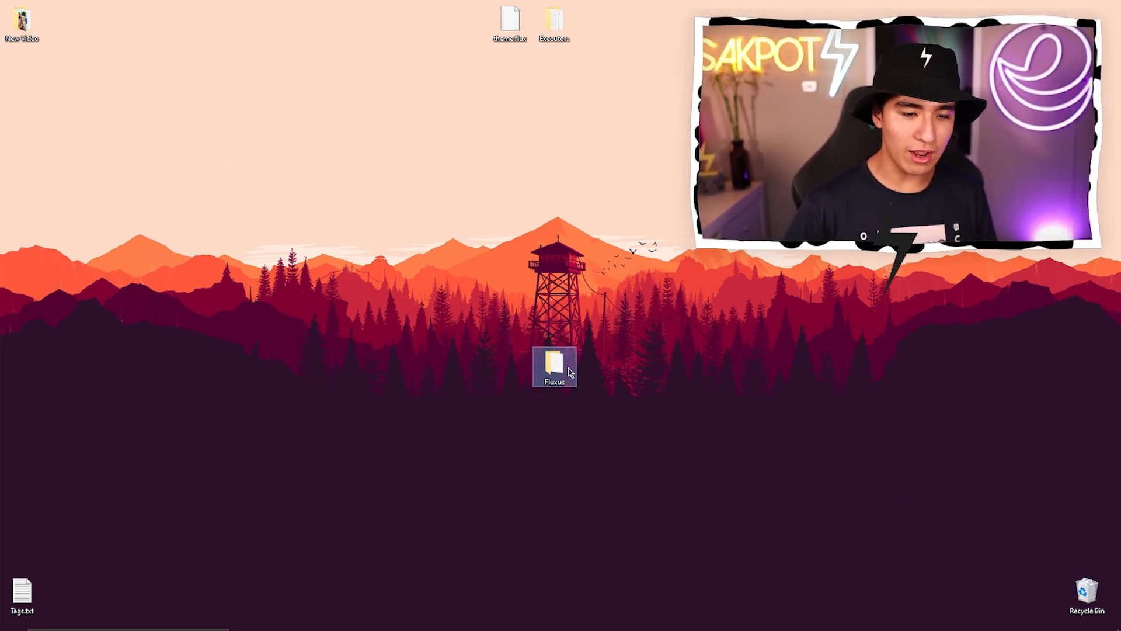
pyautogui.doubleClick(554, 366)
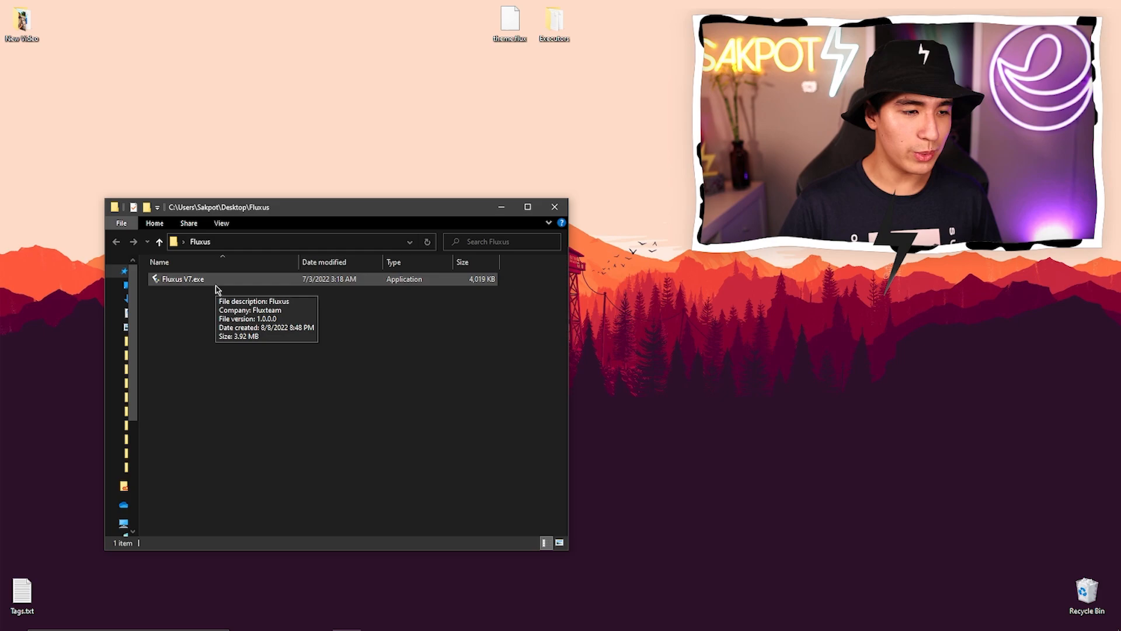
# Run Fluxus V7.exe and approve the User Account Control prompt
pyautogui.doubleClick(182, 279)
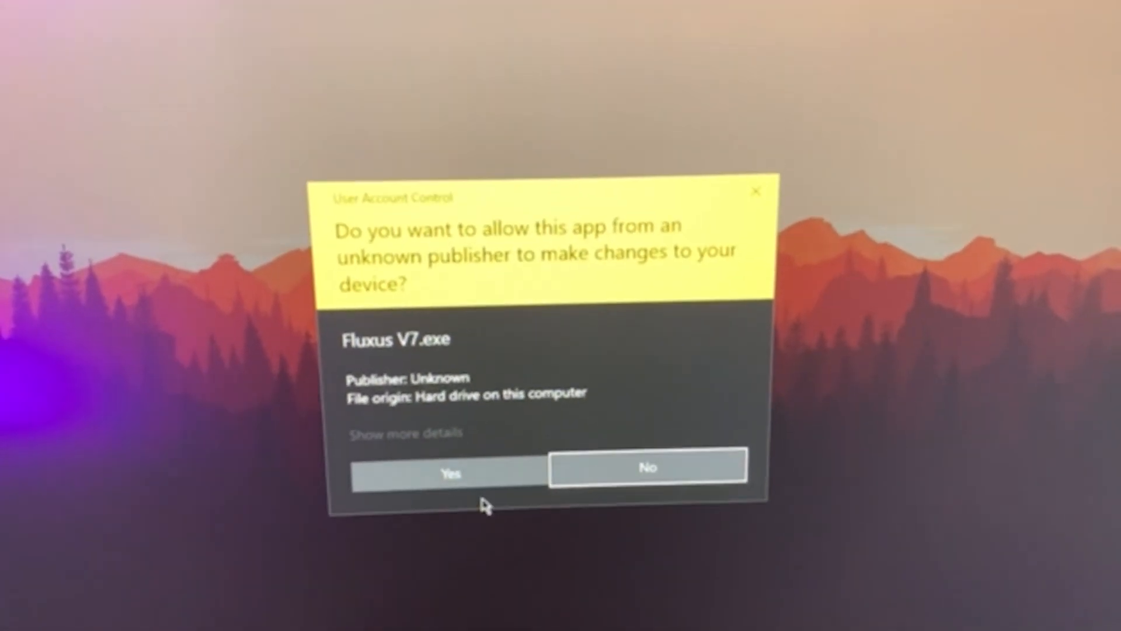
pyautogui.click(450, 472)
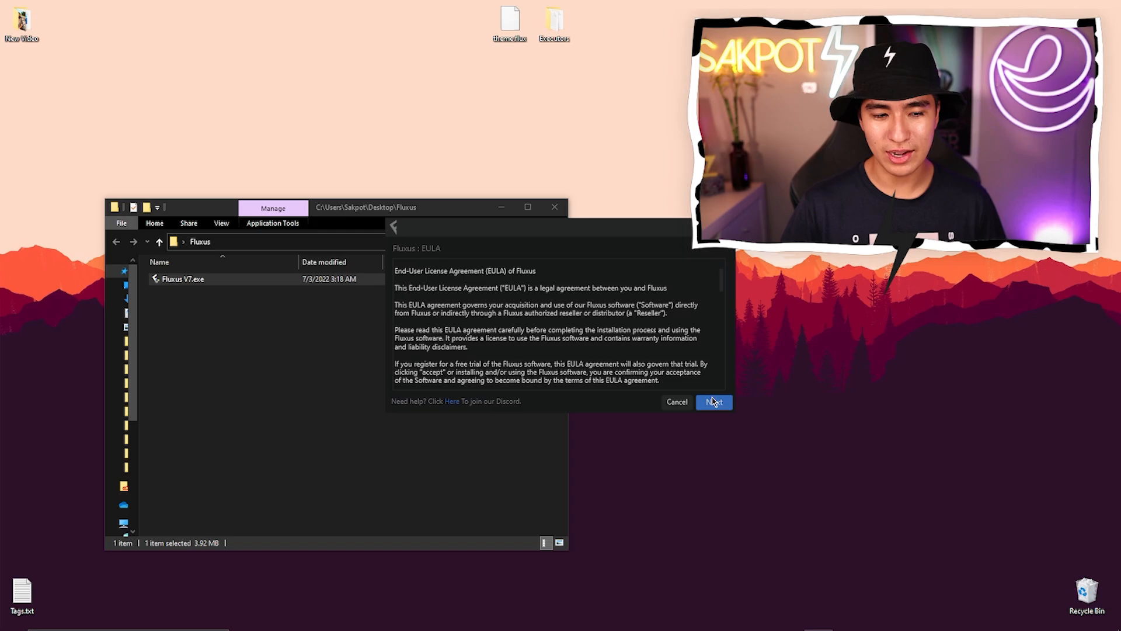
# Accept the EULA, install at the current running path, and open the new Fluxus folder
pyautogui.click(713, 401)
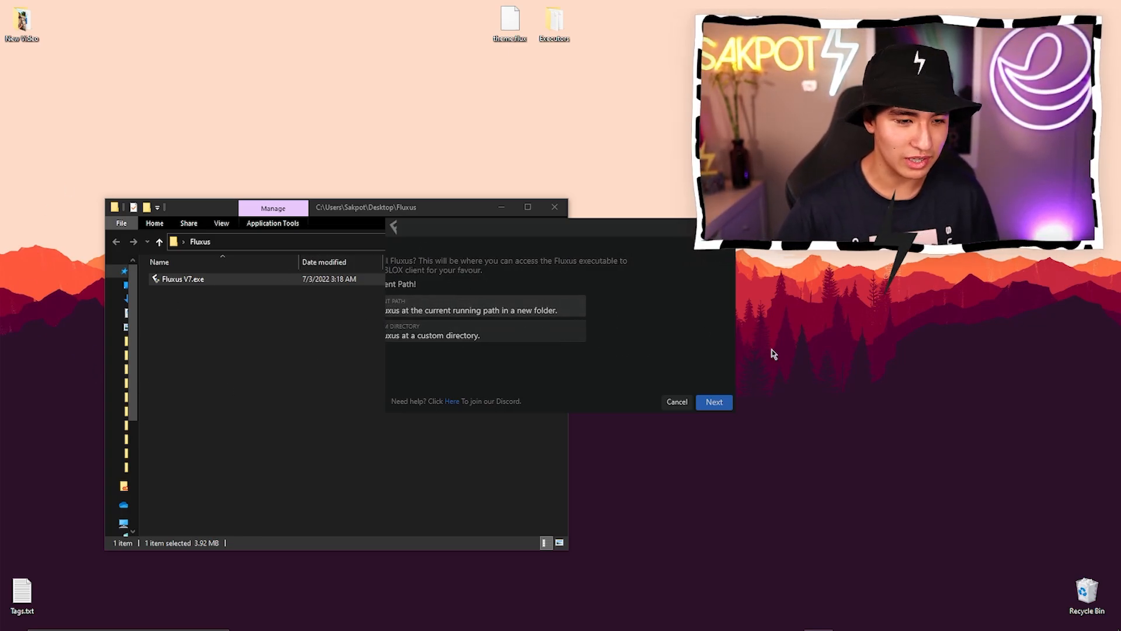
pyautogui.click(713, 402)
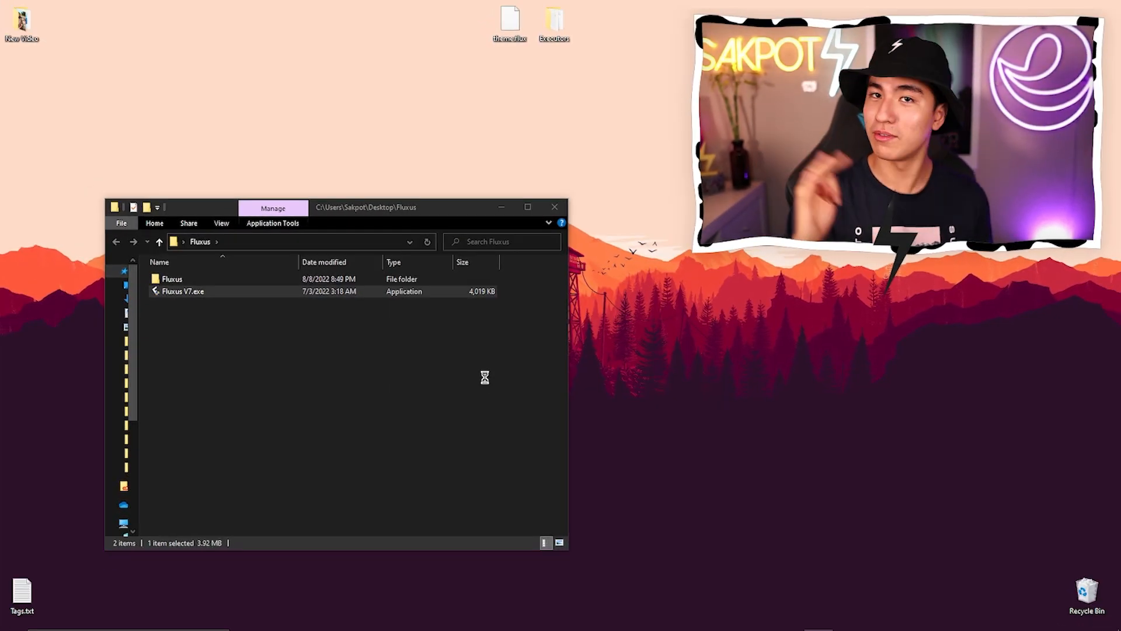
pyautogui.doubleClick(182, 291)
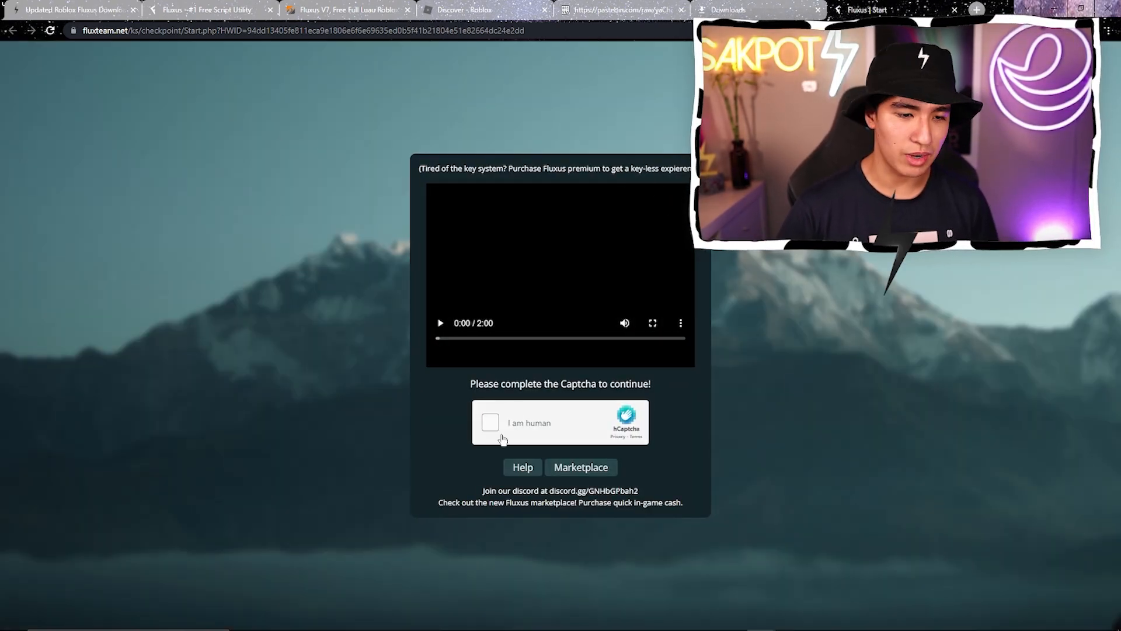
# Solve the hCaptcha lion images and take Linkvertise's Free Access with Ads
pyautogui.click(491, 422)
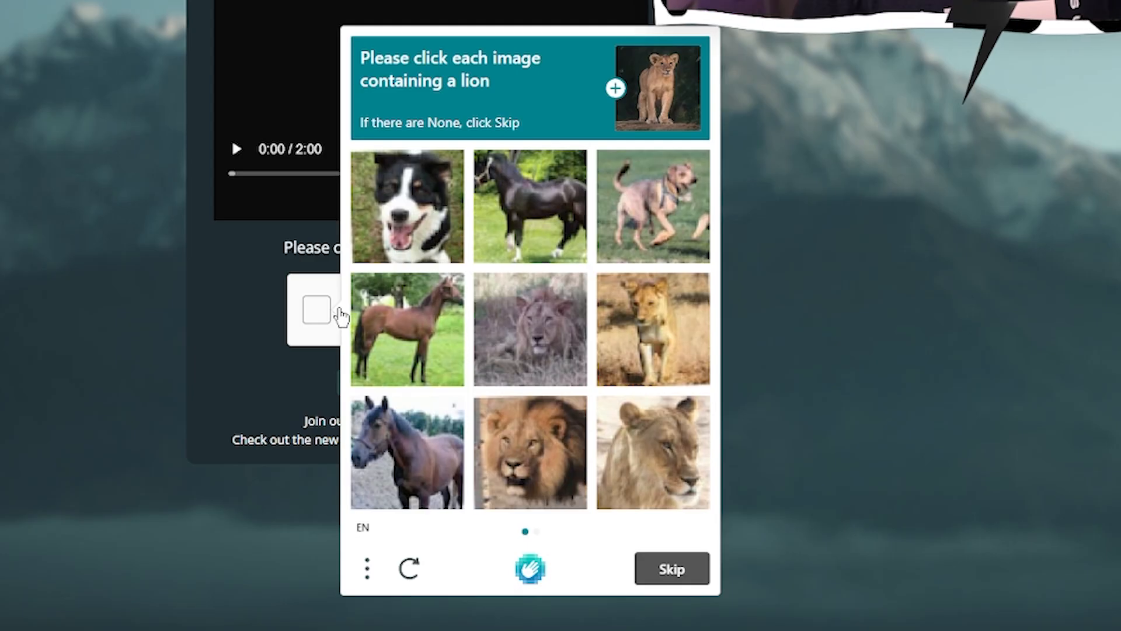
pyautogui.moveTo(487, 347)
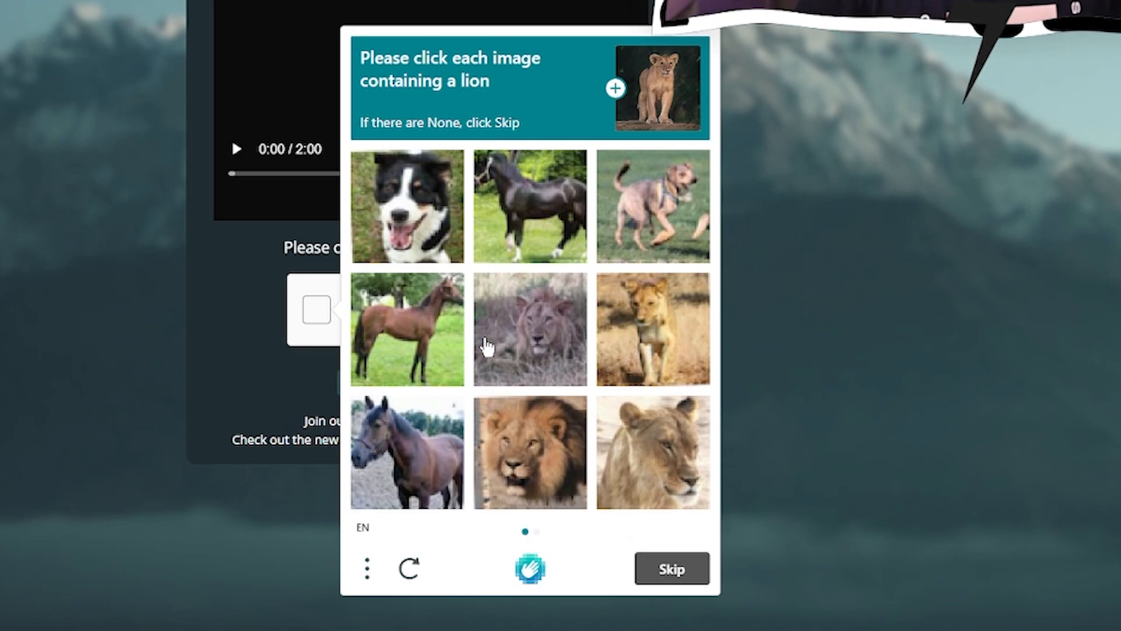
pyautogui.click(529, 568)
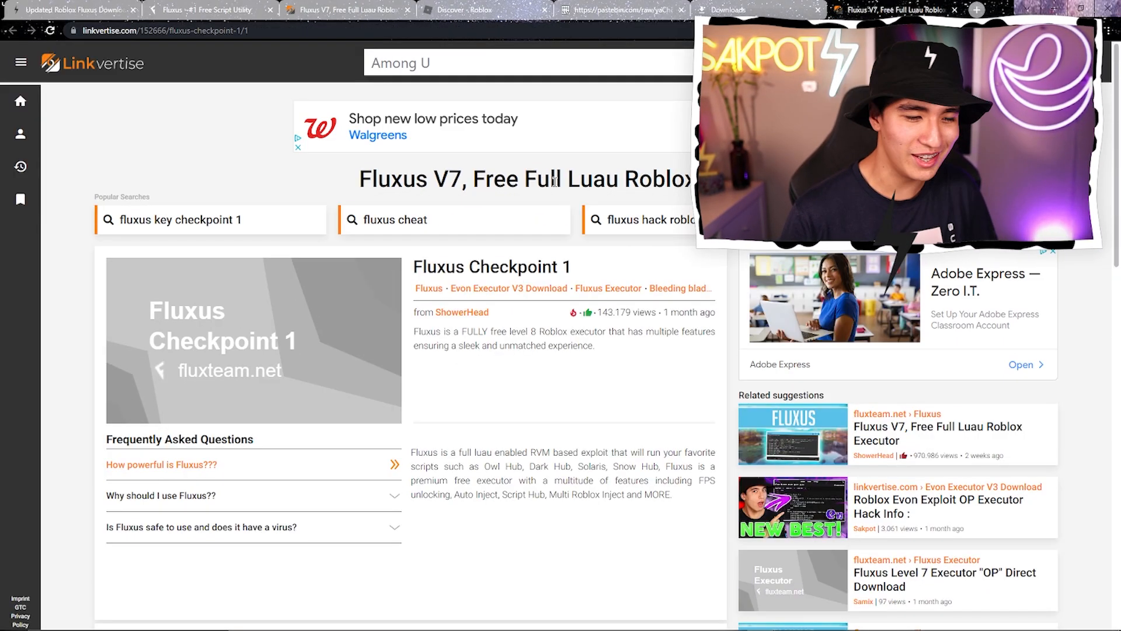
pyautogui.scroll(-3)
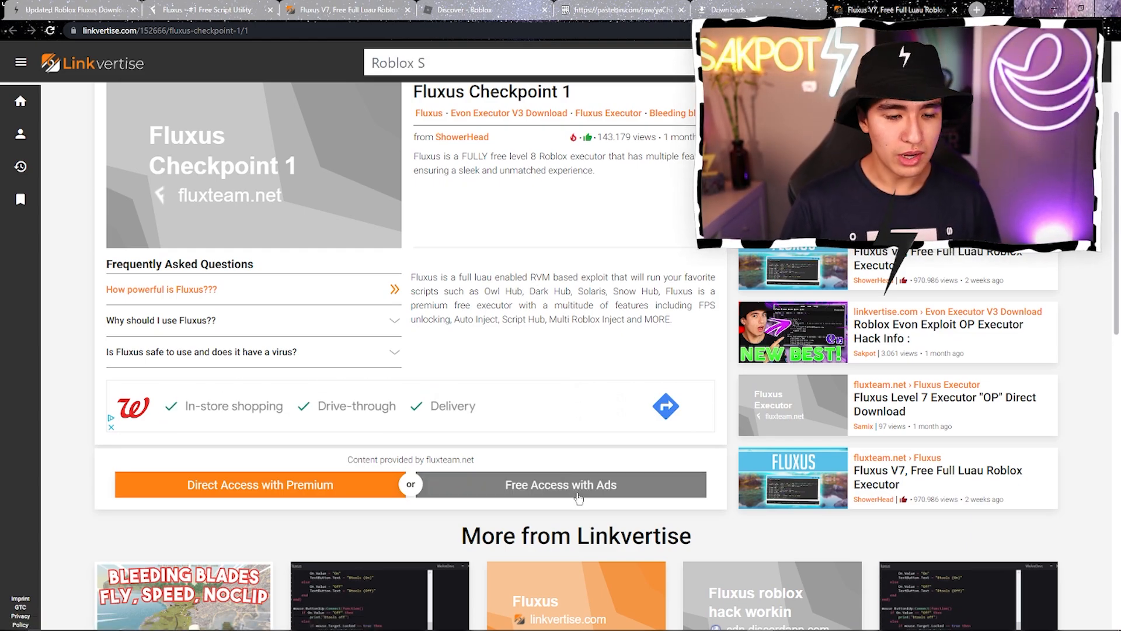
pyautogui.click(560, 484)
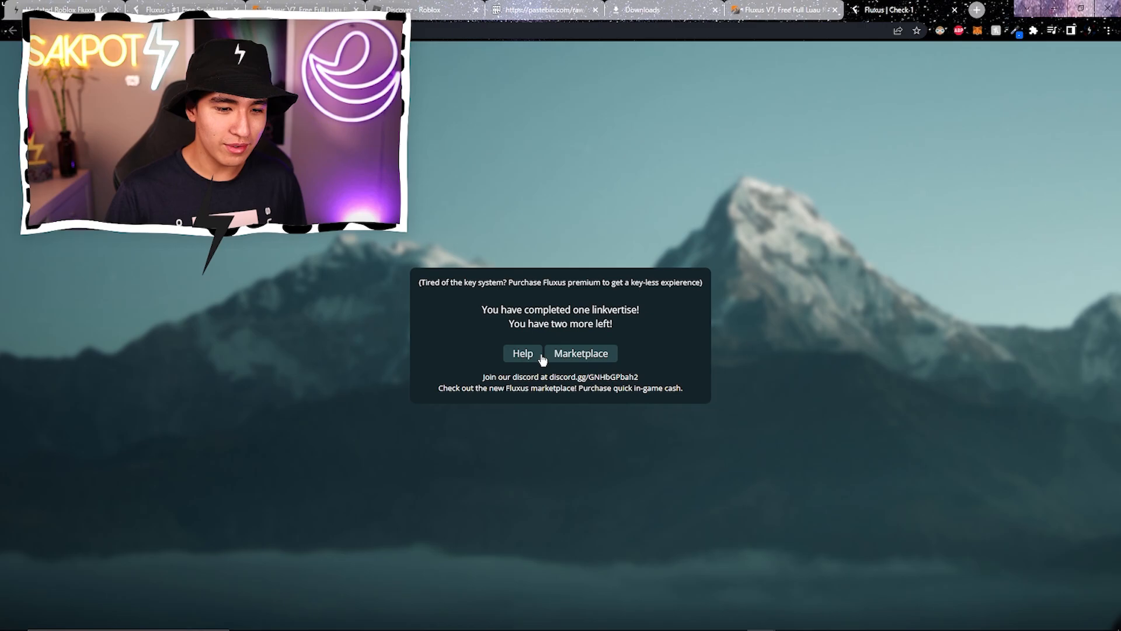
pyautogui.moveTo(559, 372)
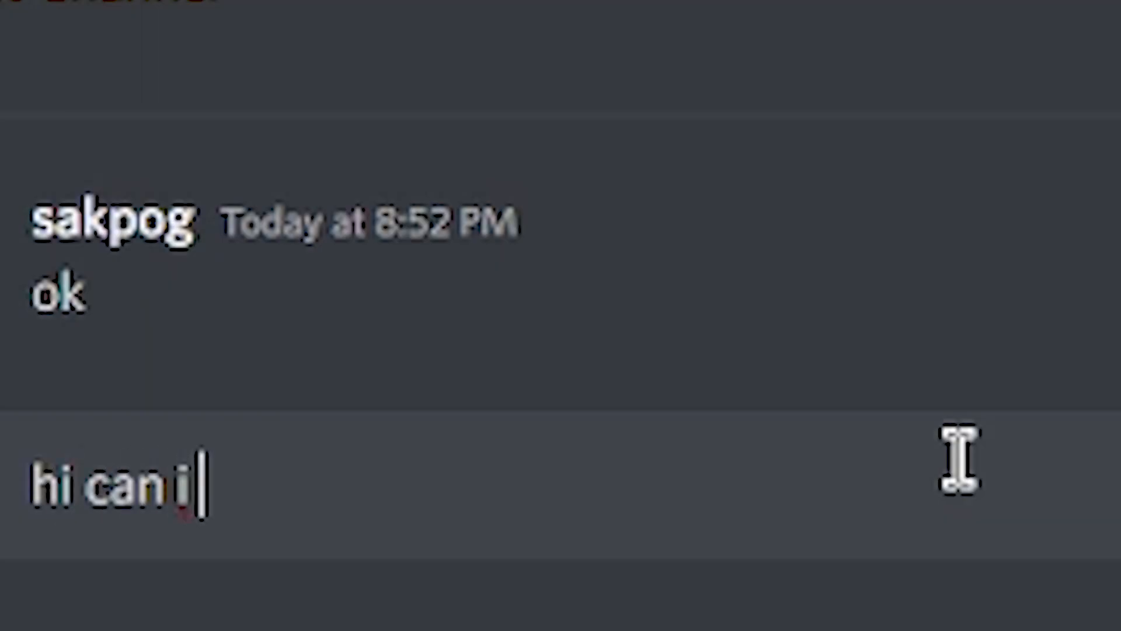
# Write 'pls give free fluxus key, i need 1' in the Discord message box
pyautogui.write('pls give fre')
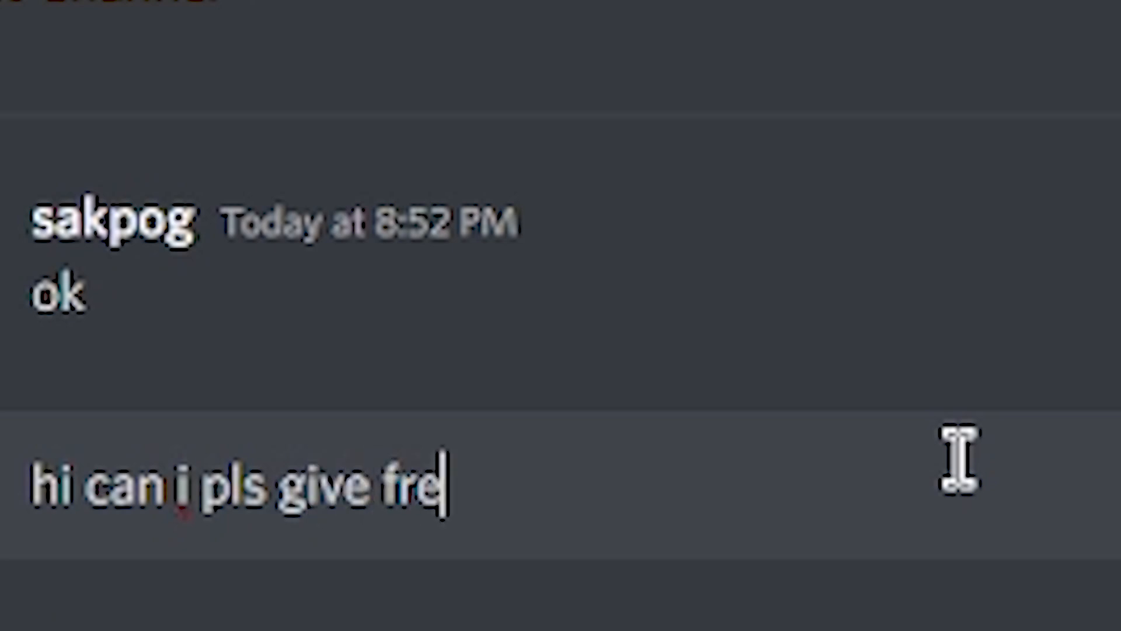
pyautogui.write('e fluxus key')
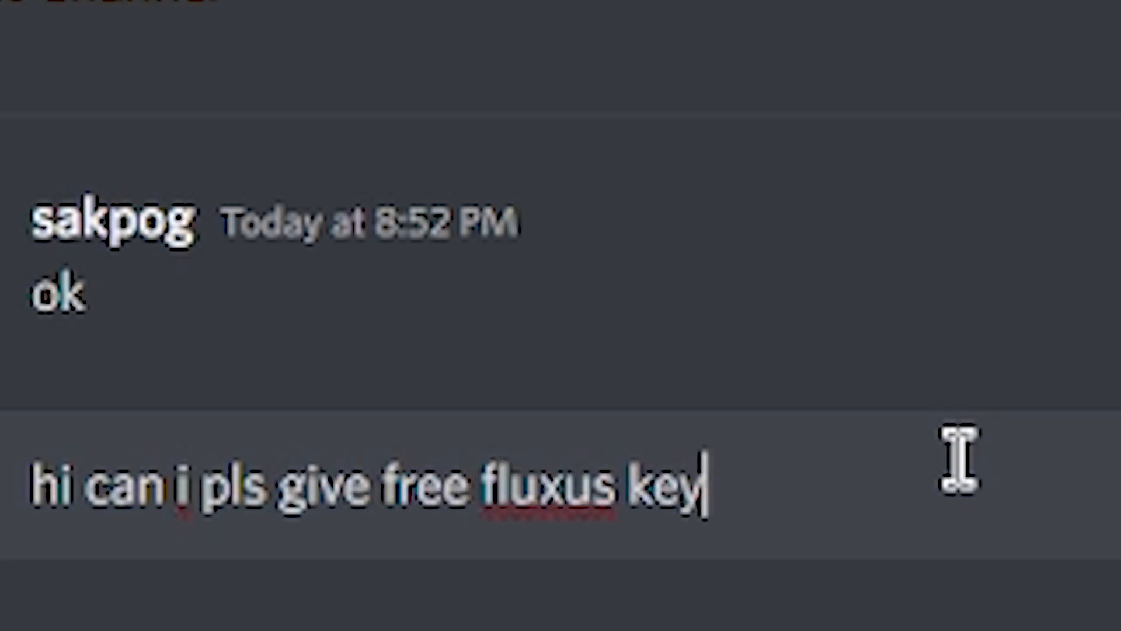
pyautogui.write(', i need 1')
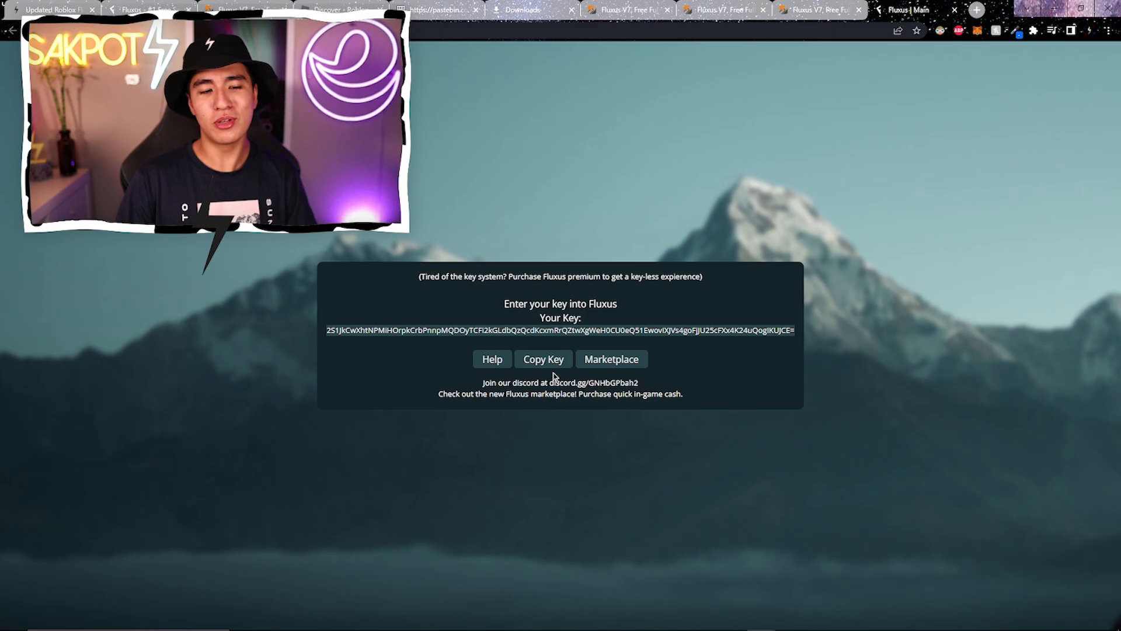
# Copy the Fluxus key, dismiss the copied alert, and launch Fluxus from the desktop
pyautogui.click(542, 359)
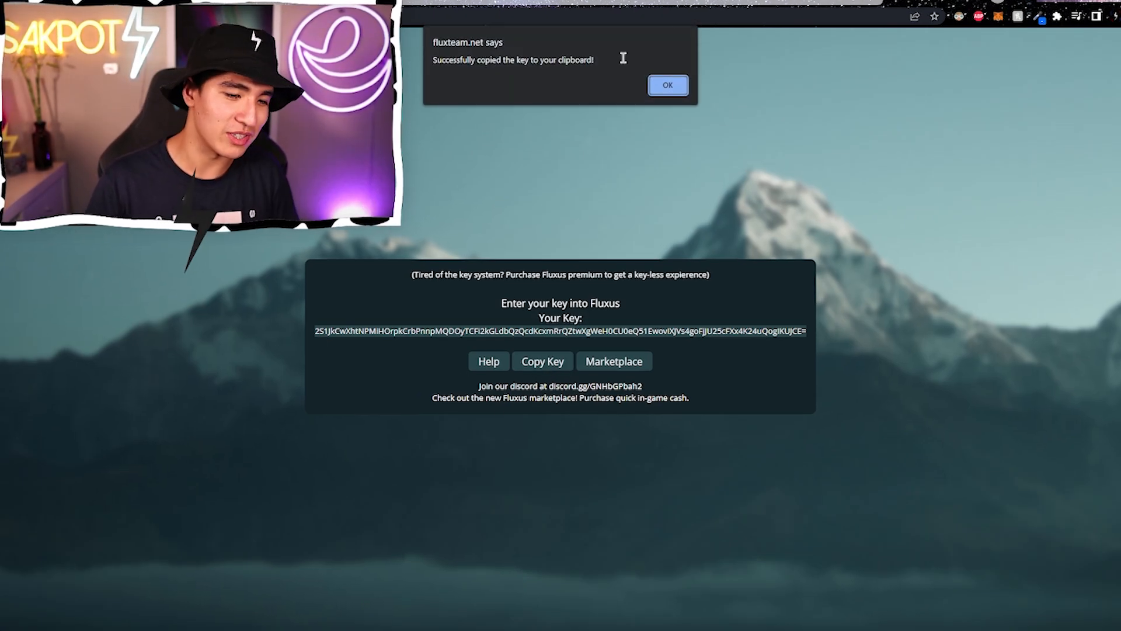
pyautogui.click(666, 84)
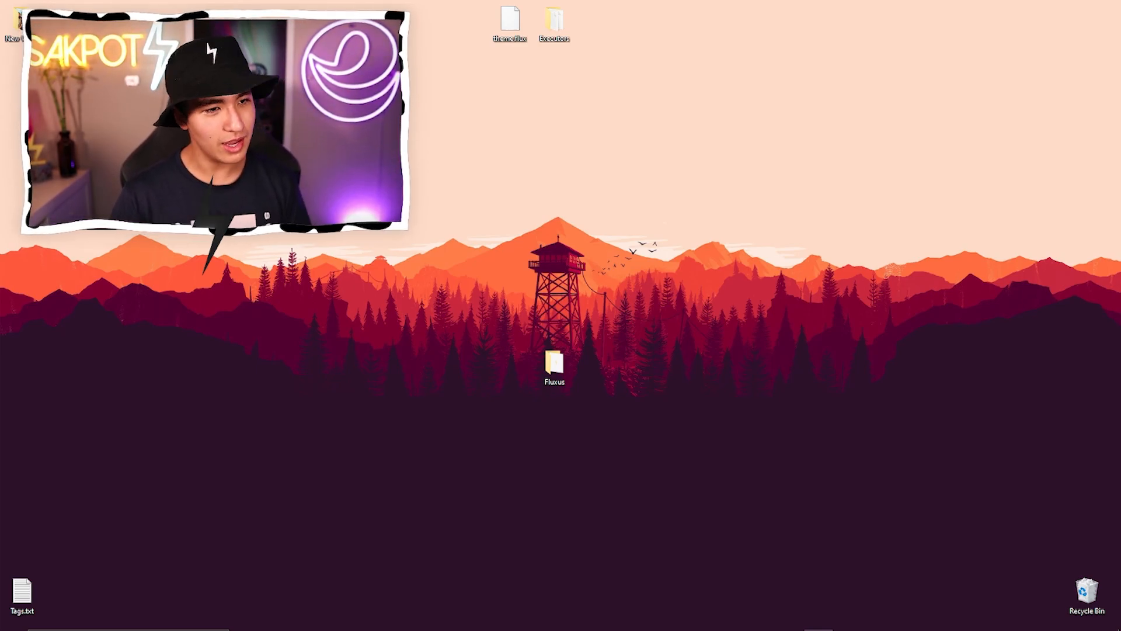
pyautogui.doubleClick(553, 364)
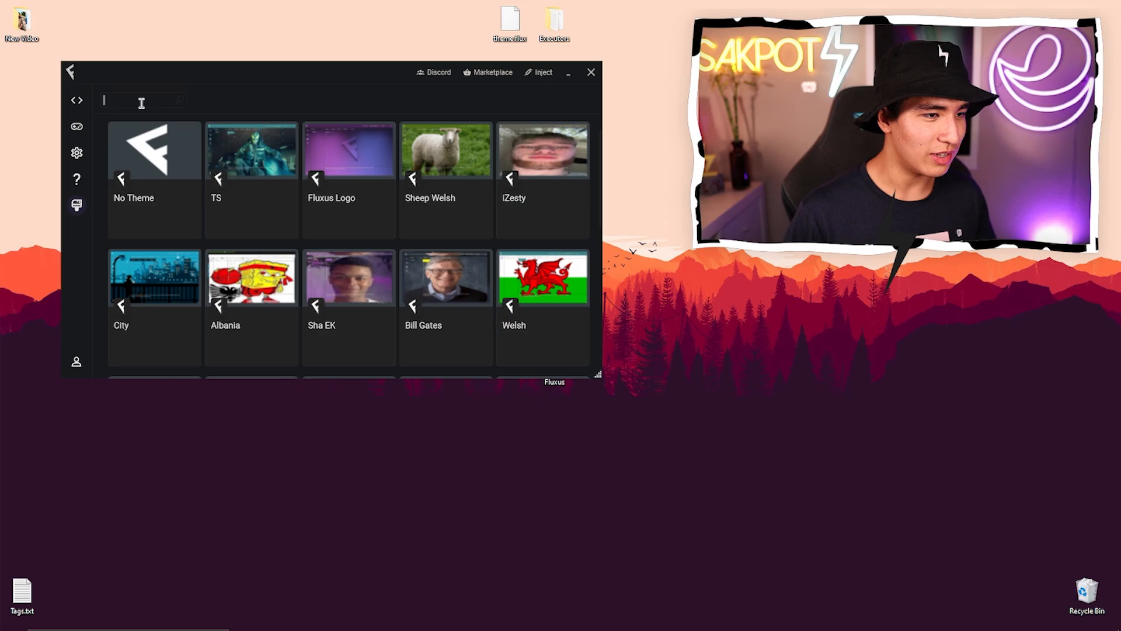
# Search the Fluxus Script Hub for 'arsen' to list Arsenal scripts
pyautogui.write('sa')
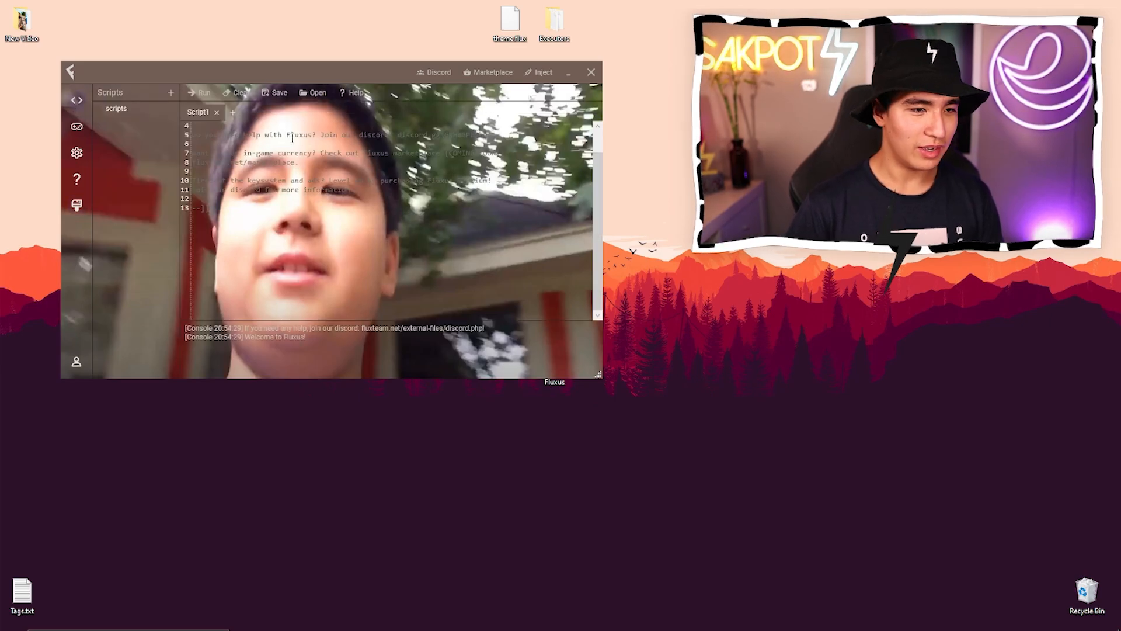
pyautogui.click(240, 92)
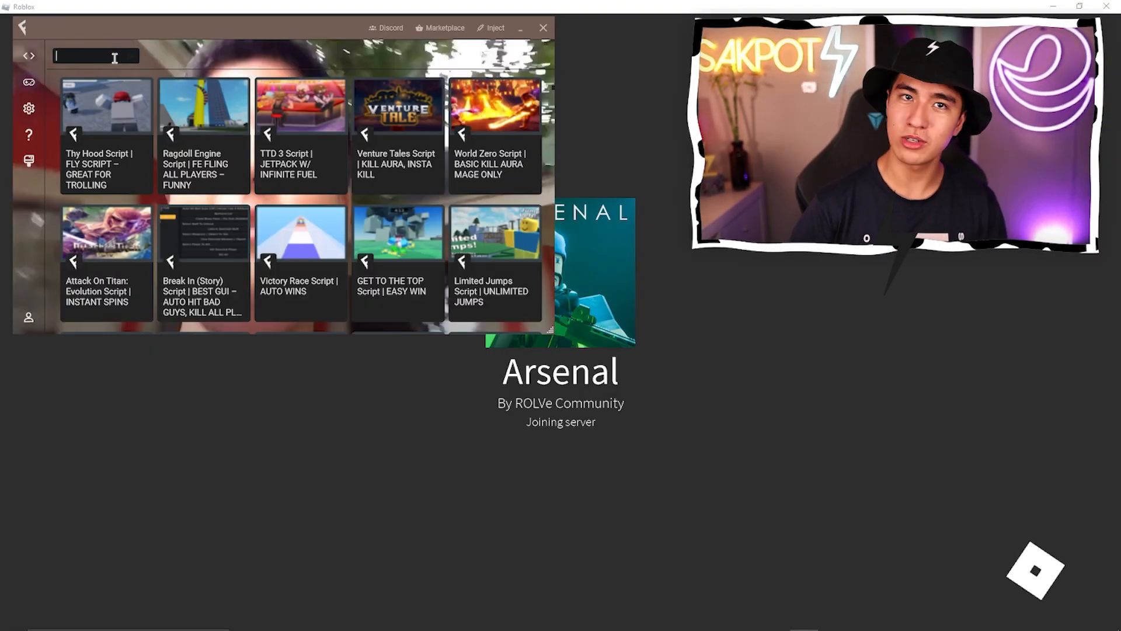
pyautogui.write('ars')
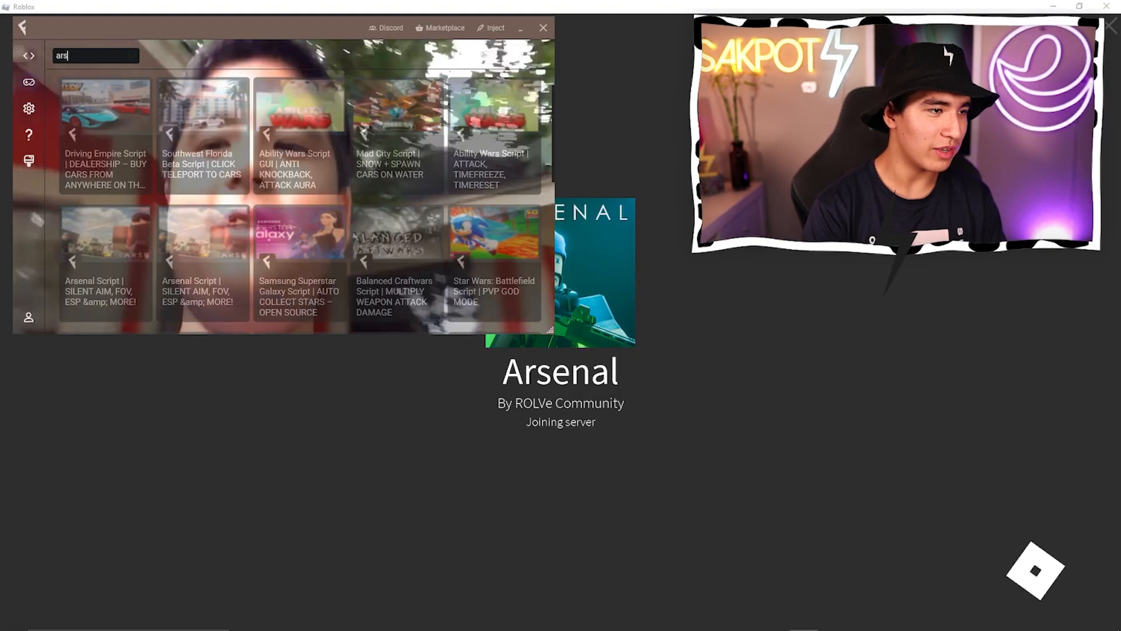
pyautogui.write('en')
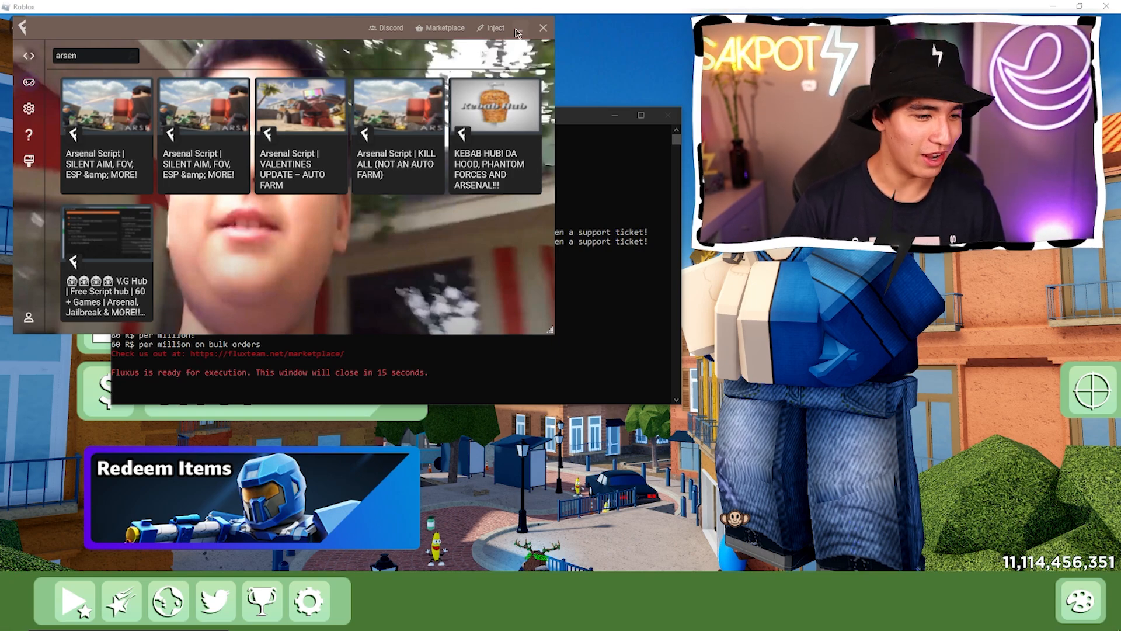
# Inject Fluxus into Arsenal and shoot an enemy using the silent-aim circle
pyautogui.click(541, 27)
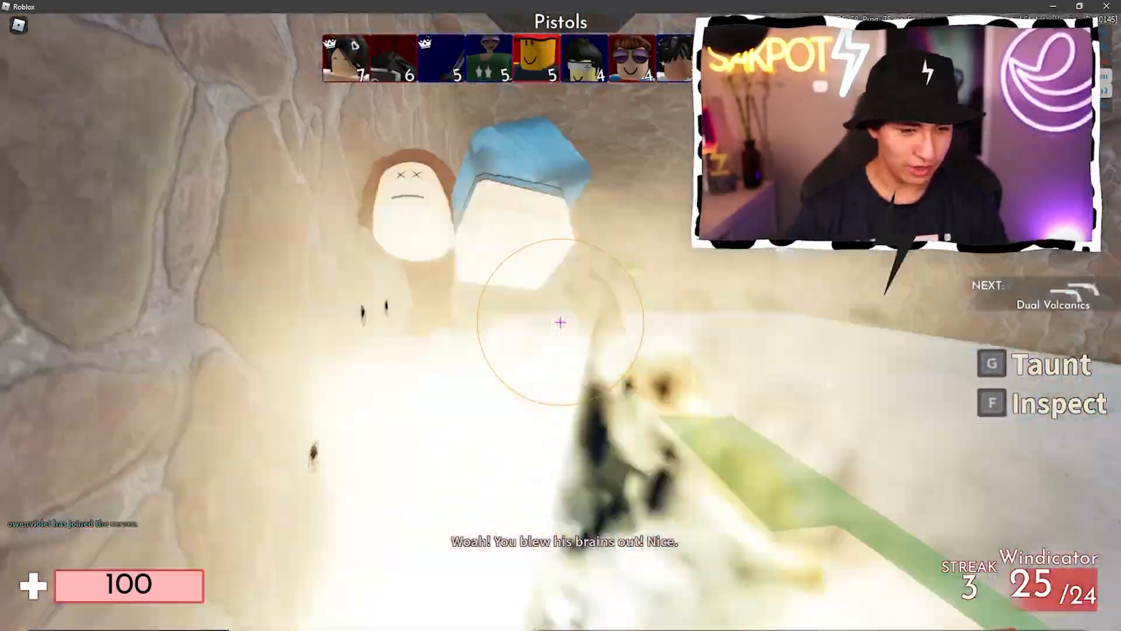
pyautogui.click(560, 322)
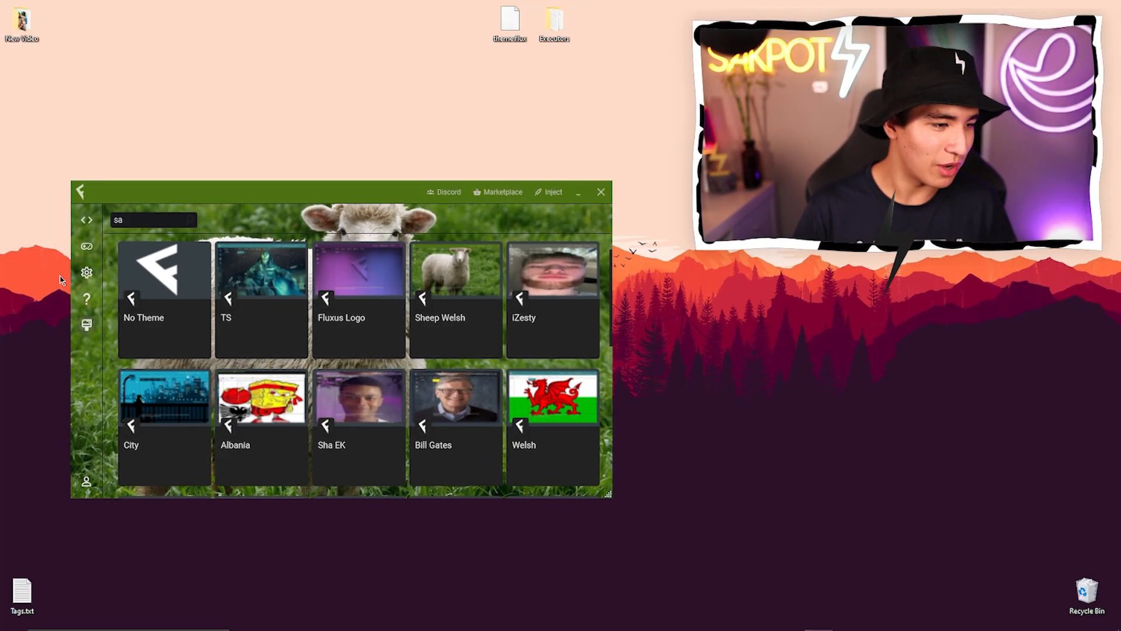
# Return to the Fluxus editor and add a Script2 tab alongside Script1
pyautogui.click(86, 246)
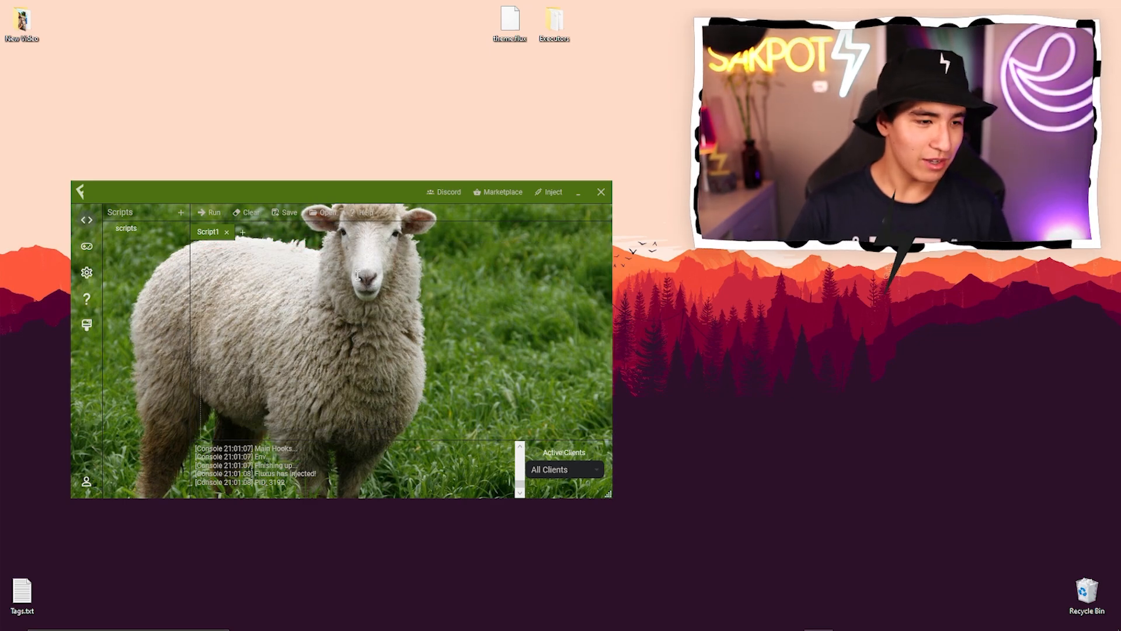
pyautogui.click(242, 232)
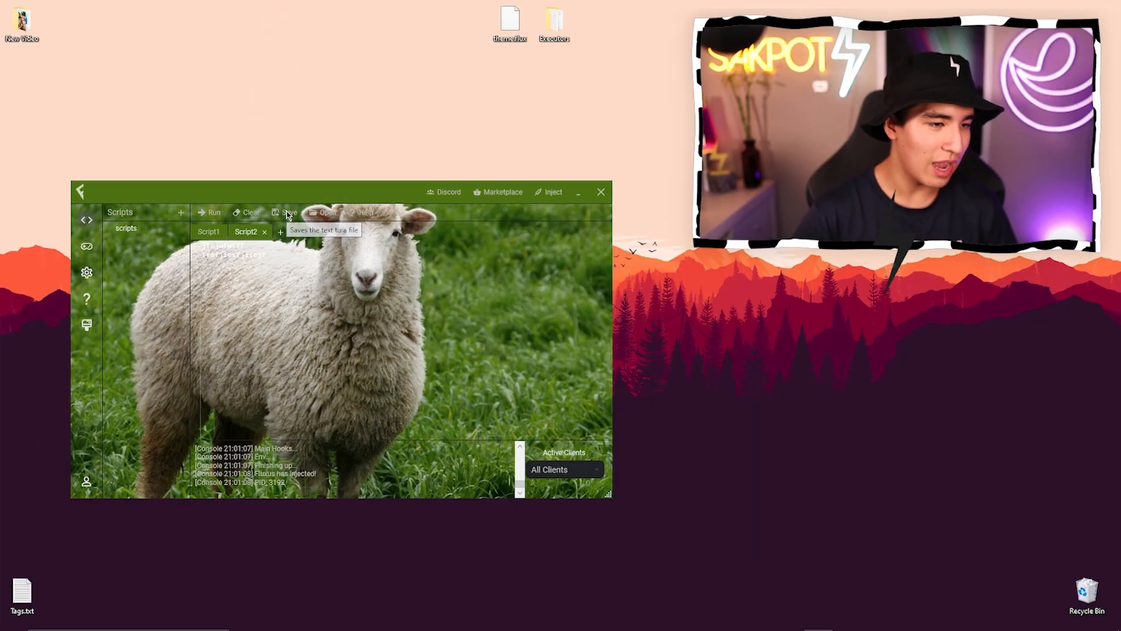
pyautogui.moveTo(296, 213)
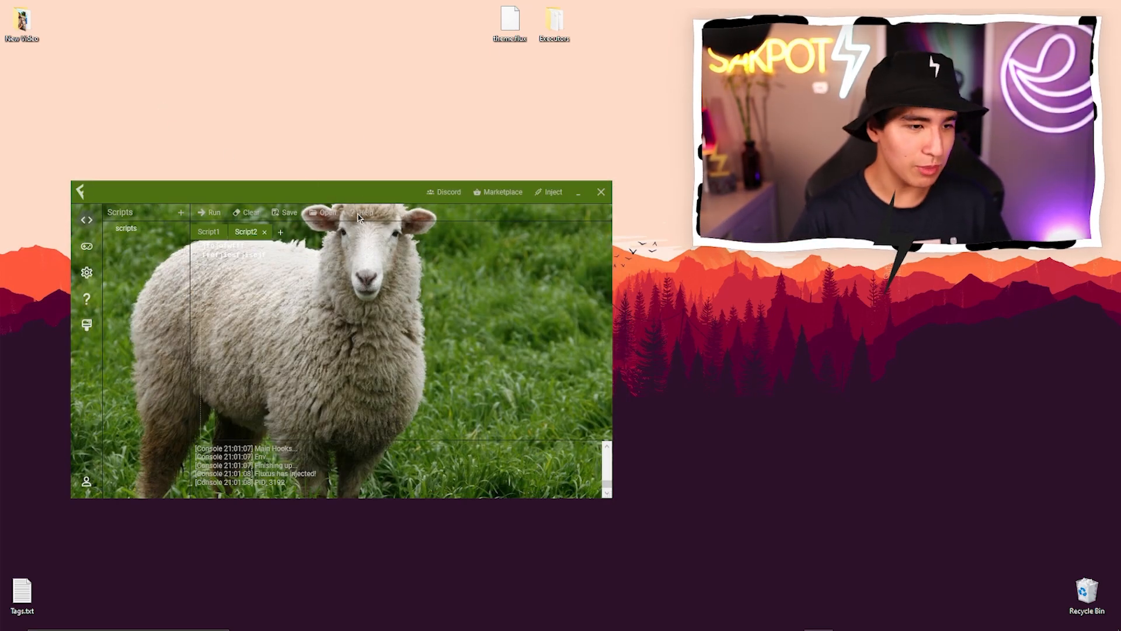
pyautogui.click(443, 191)
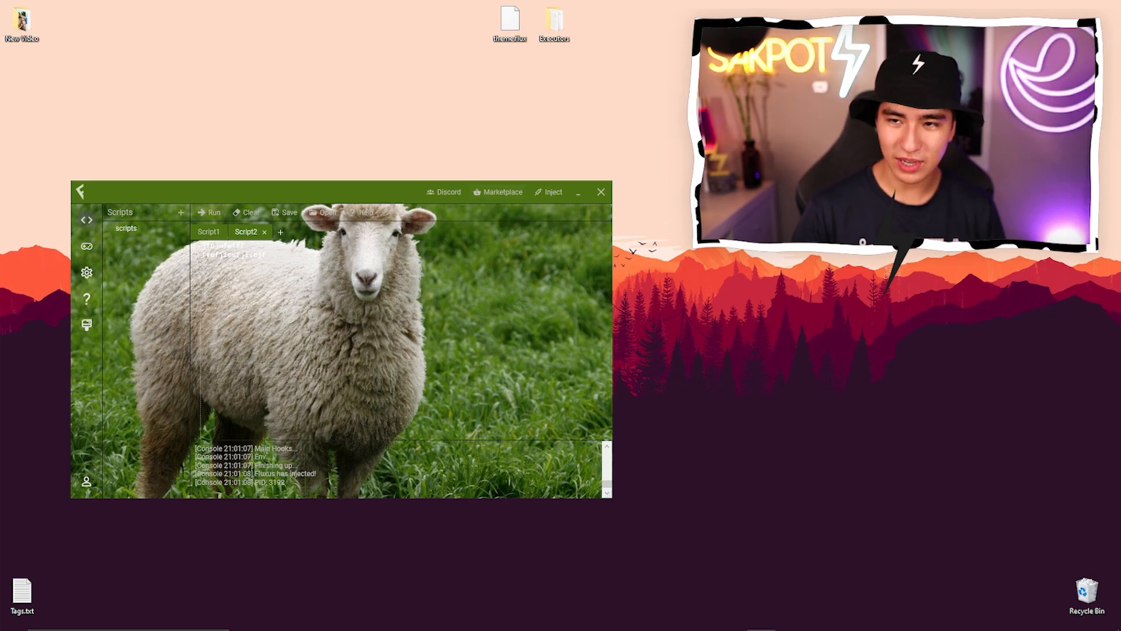
pyautogui.click(503, 192)
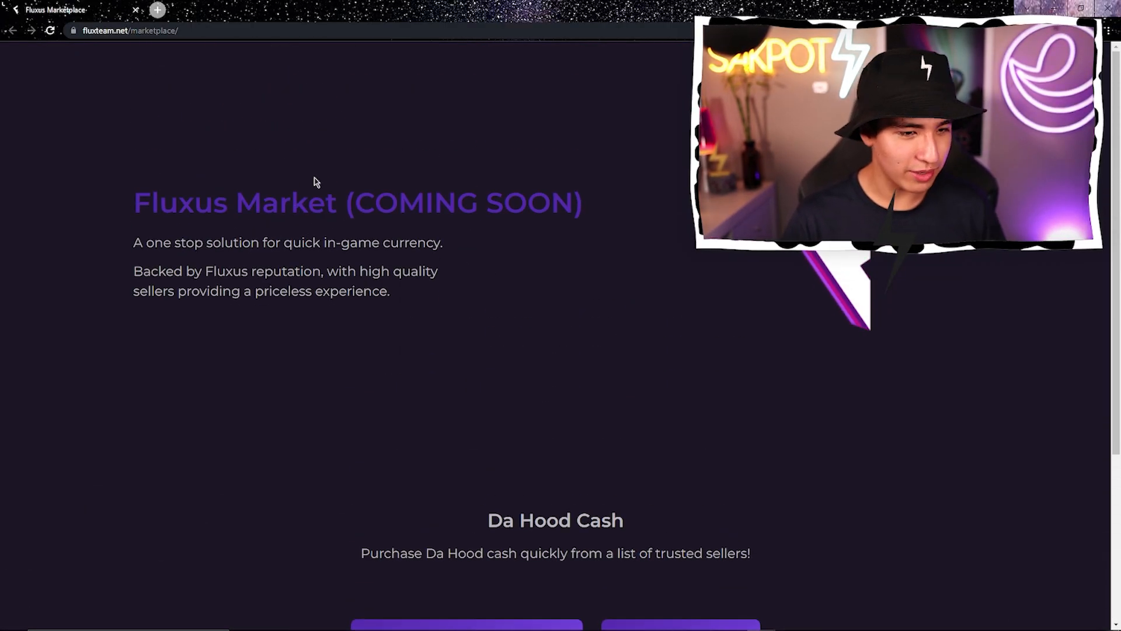
pyautogui.scroll(-3)
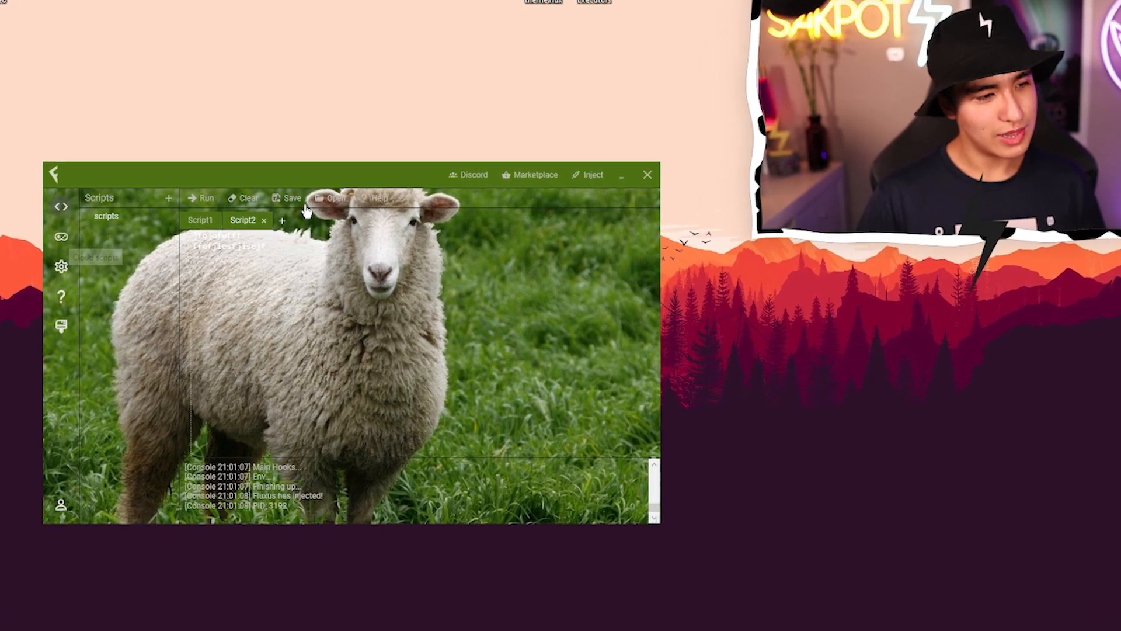
pyautogui.click(535, 175)
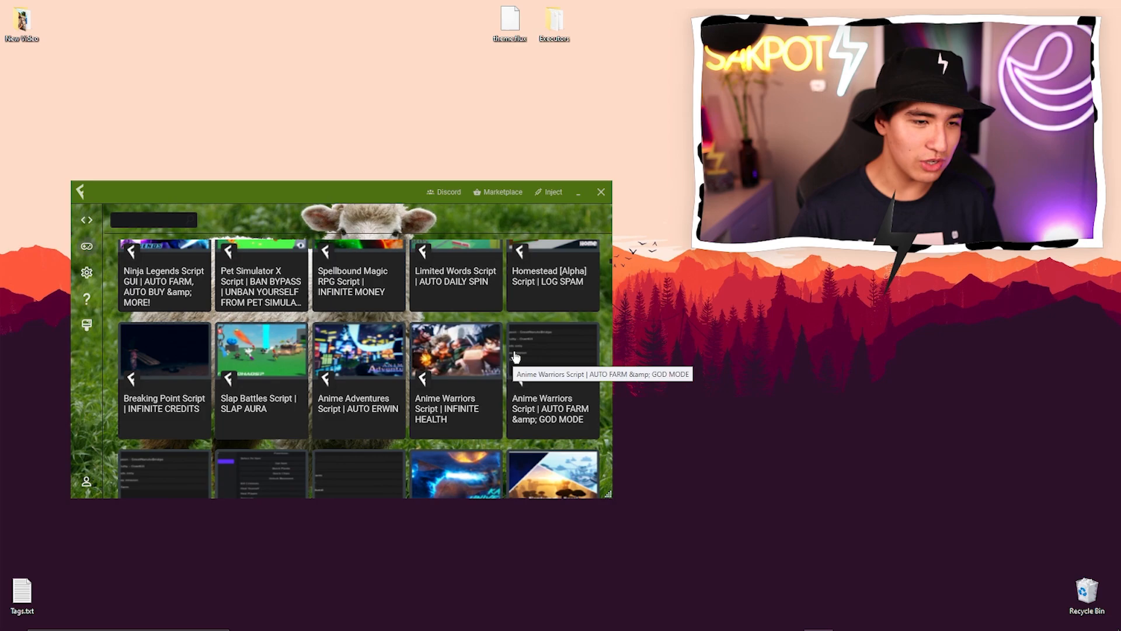
pyautogui.scroll(-3)
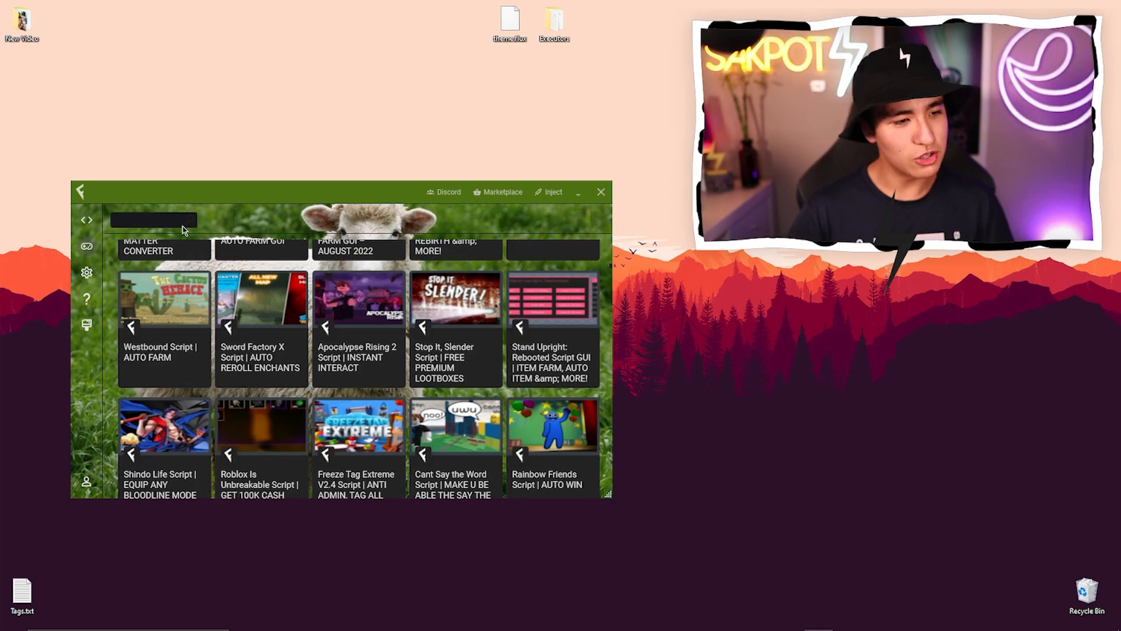
pyautogui.write('poop')
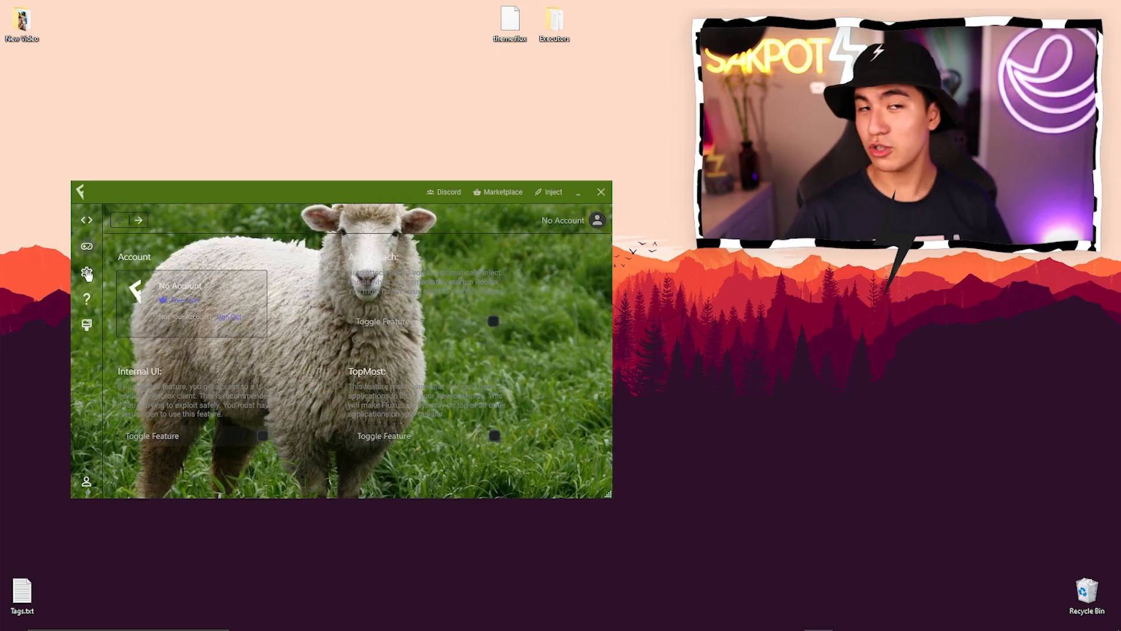
pyautogui.moveTo(48, 258)
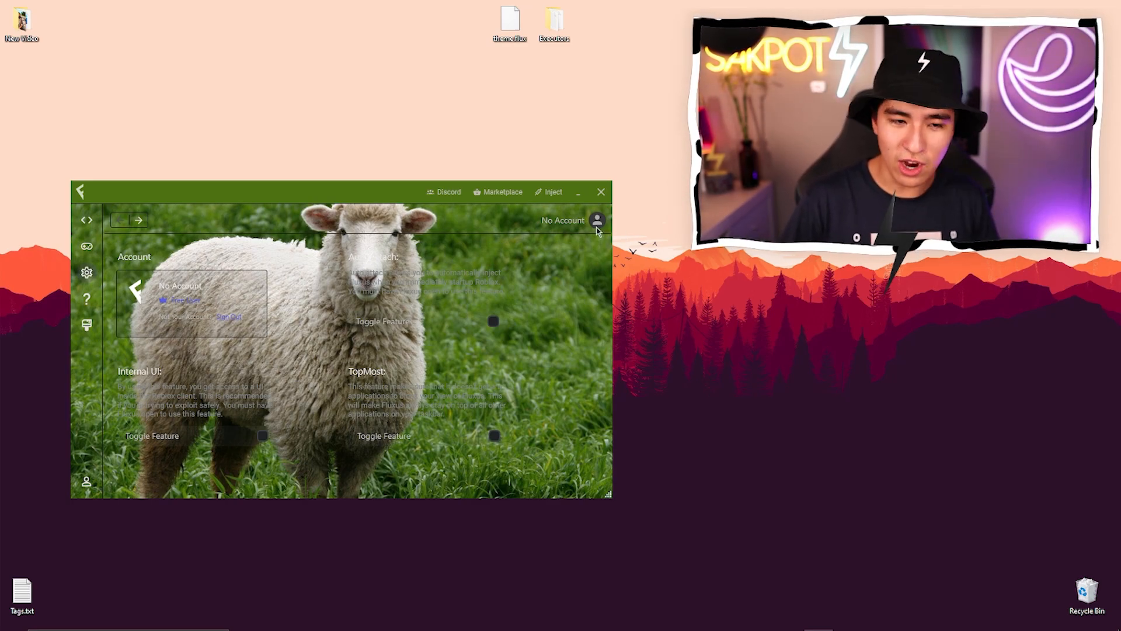
pyautogui.moveTo(296, 302)
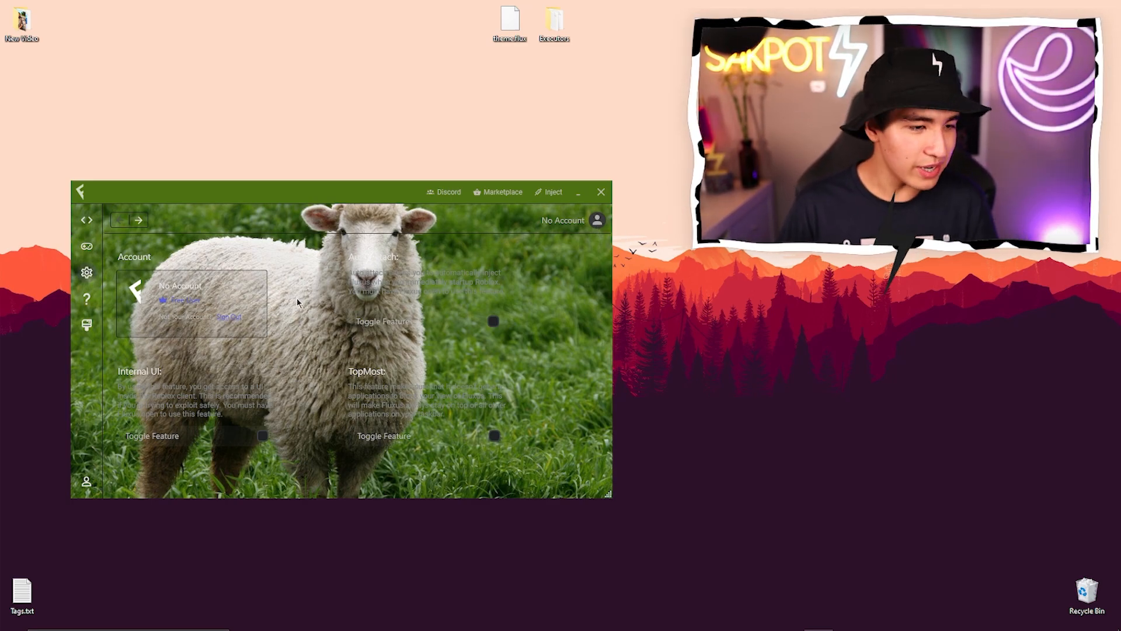
pyautogui.click(85, 219)
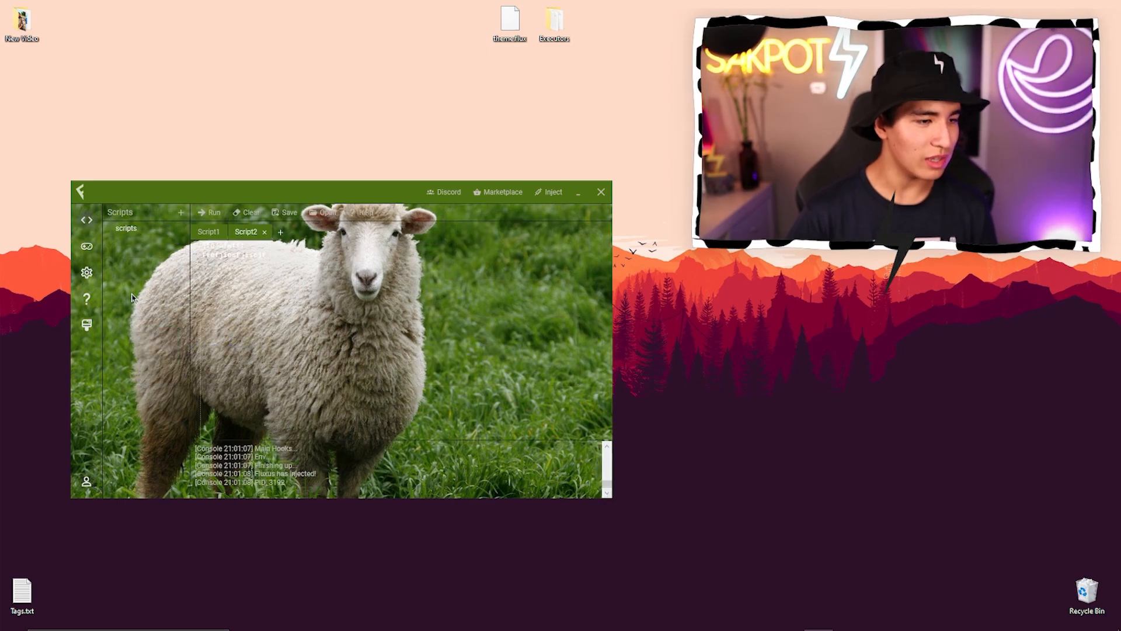